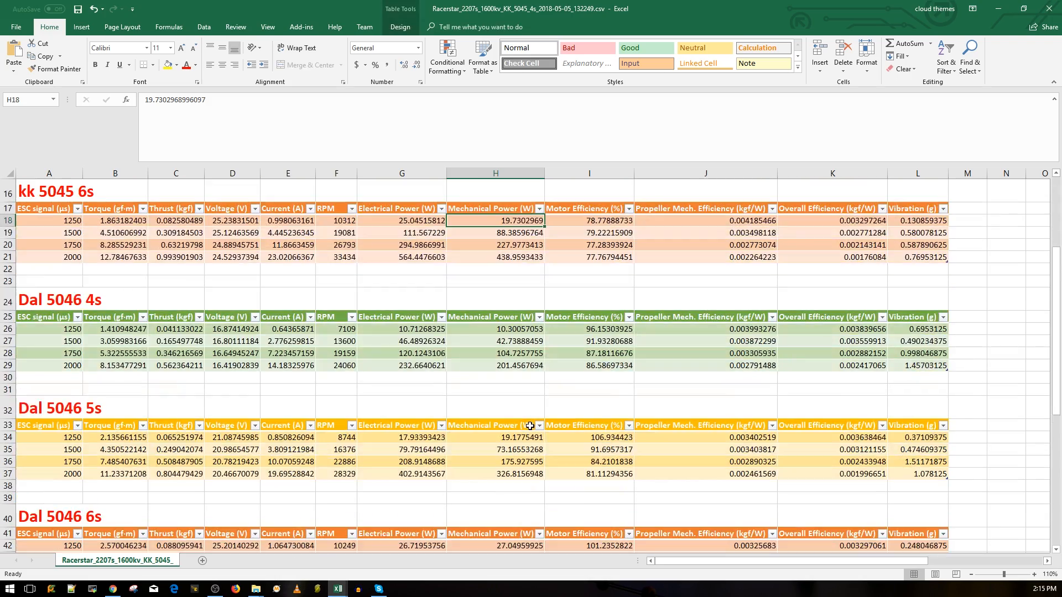
# Step: Review the kk 5045 4s full-throttle electrical power, thrust, current and motor efficiency
pyautogui.scroll(-3)
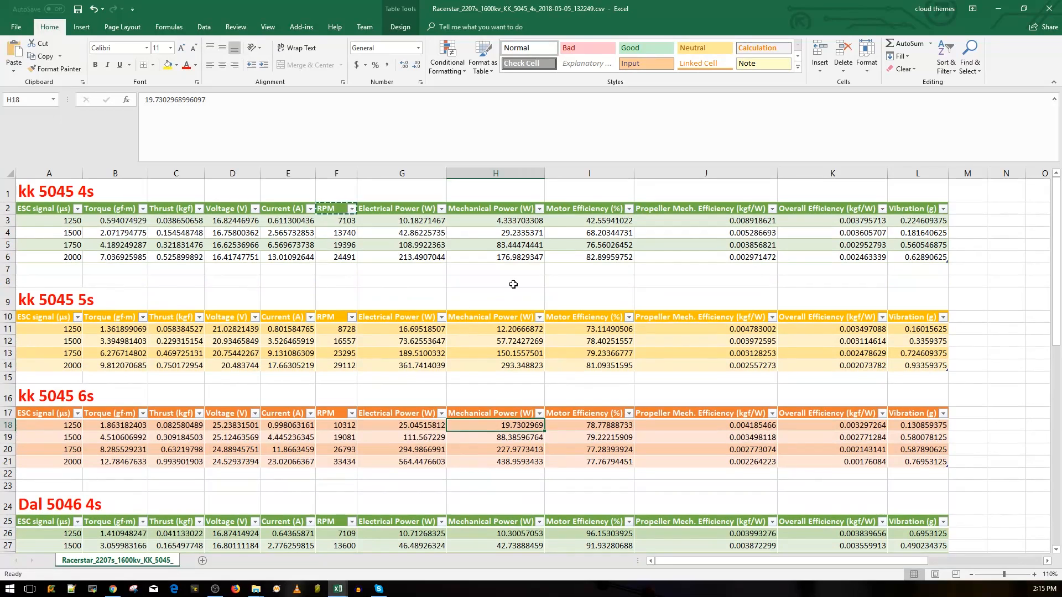
pyautogui.click(400, 256)
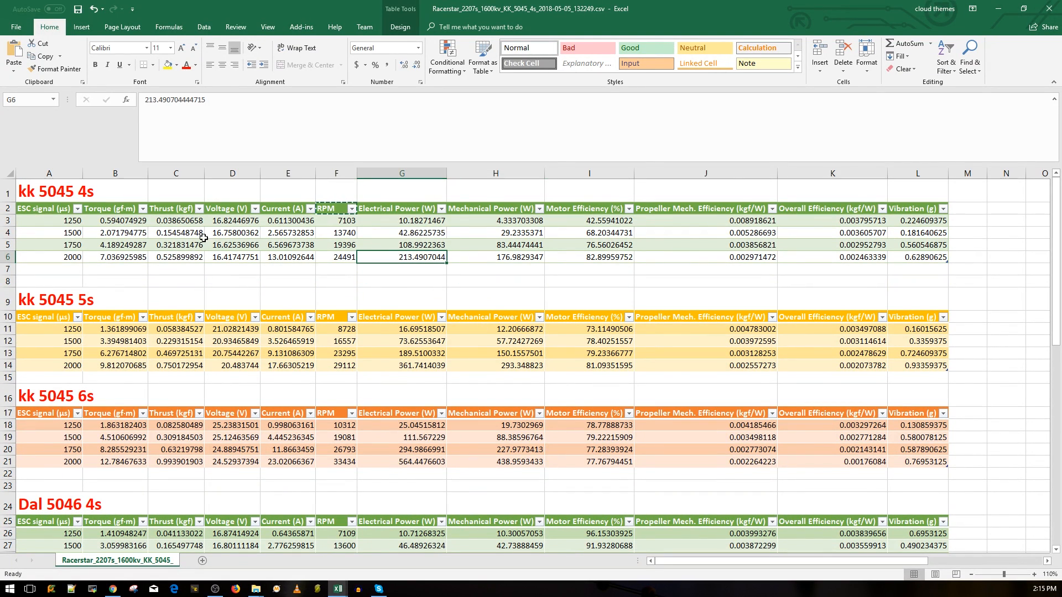
pyautogui.moveTo(108, 218)
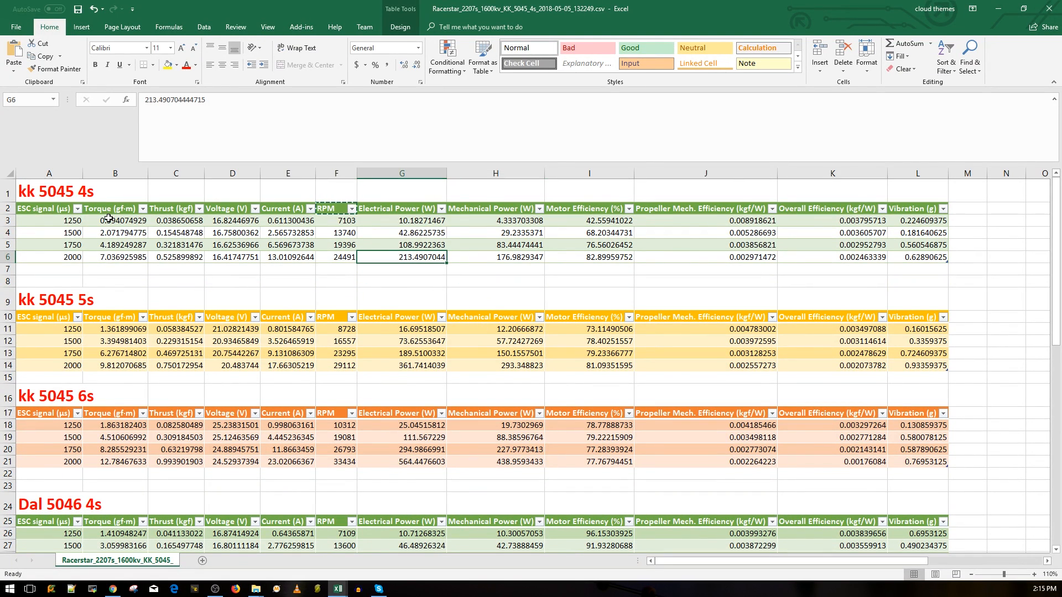
pyautogui.click(288, 256)
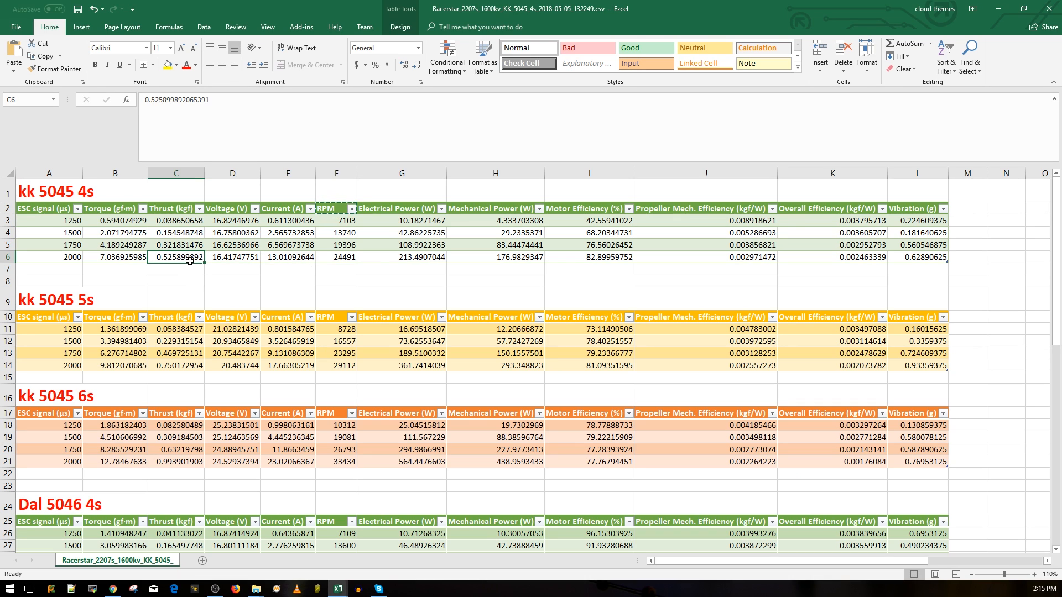
pyautogui.moveTo(313, 264)
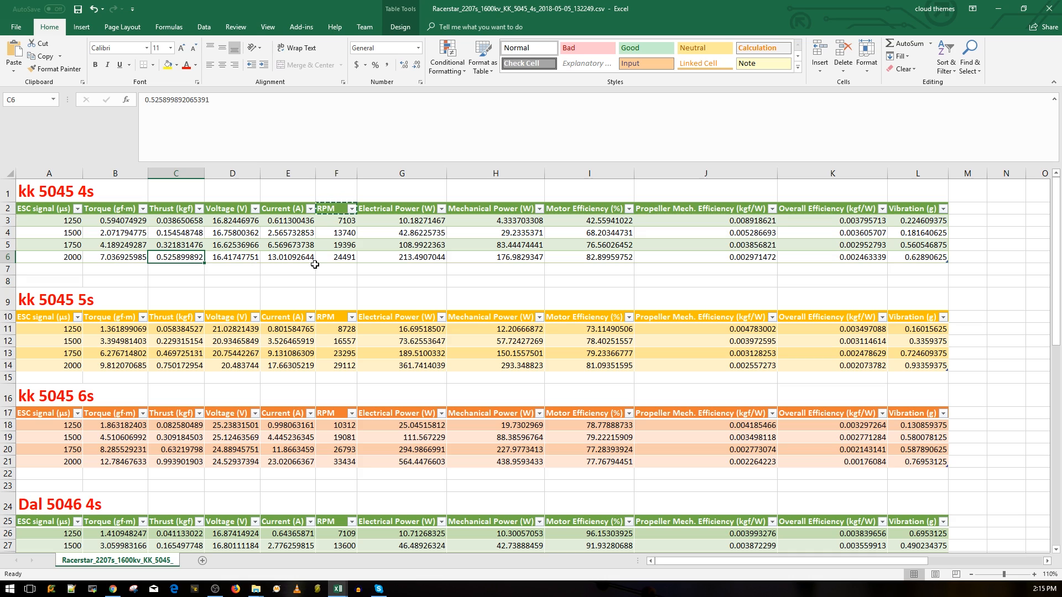
pyautogui.click(288, 256)
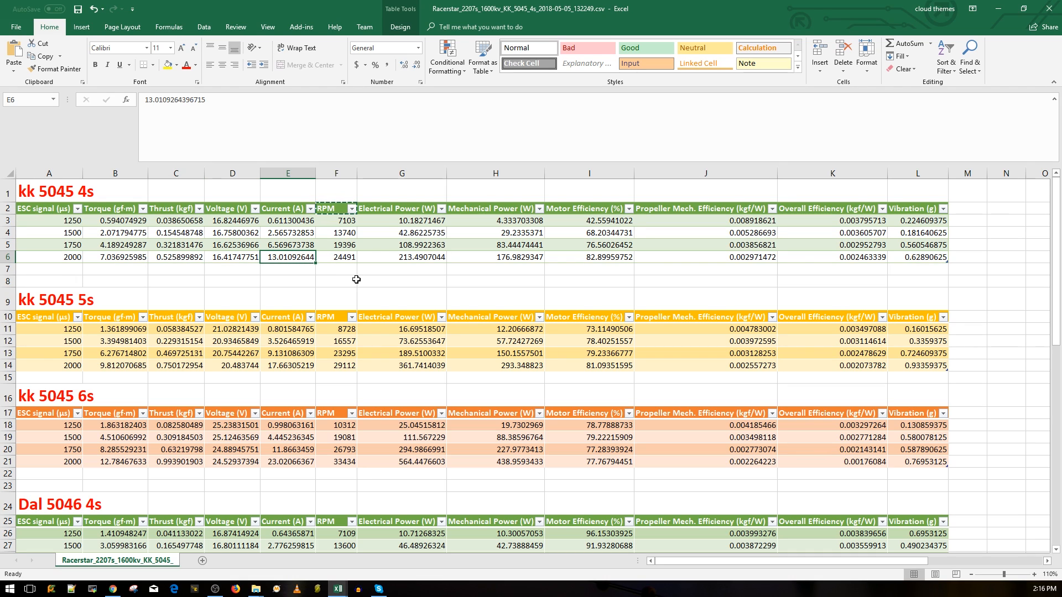
pyautogui.moveTo(613, 263)
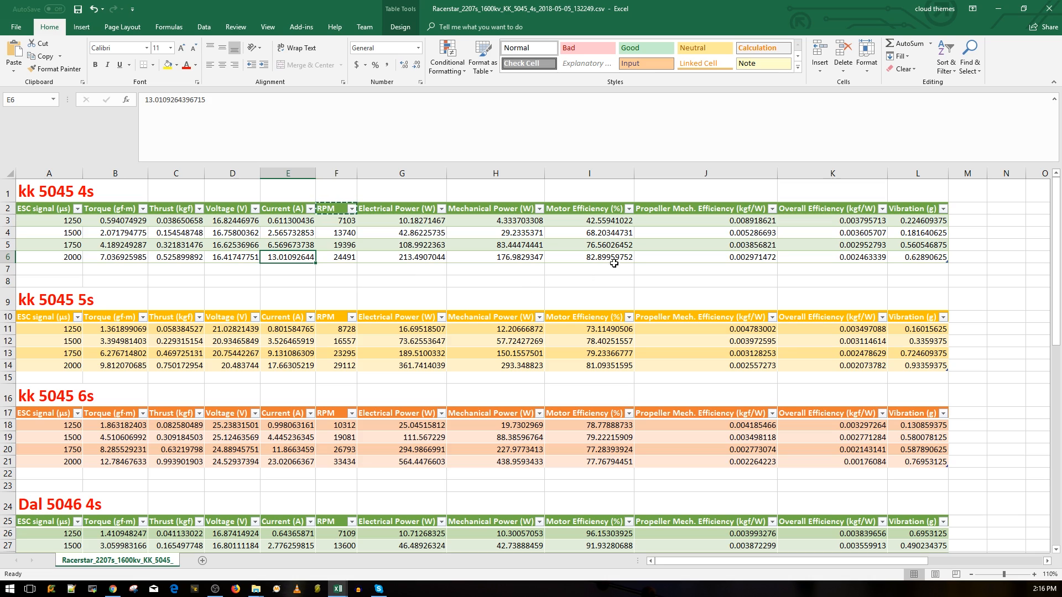
pyautogui.click(588, 256)
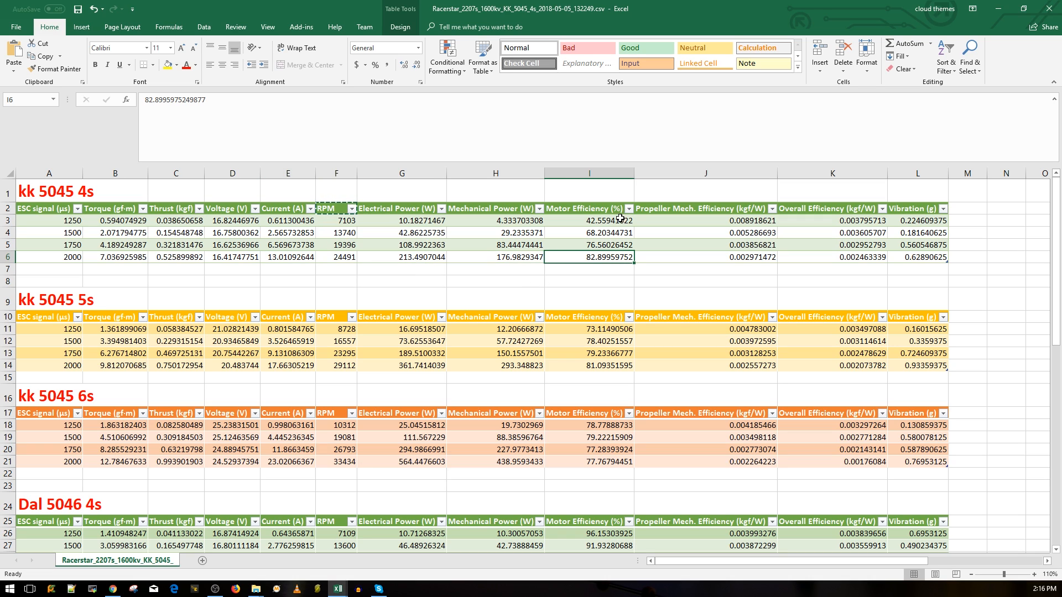
pyautogui.moveTo(757, 258)
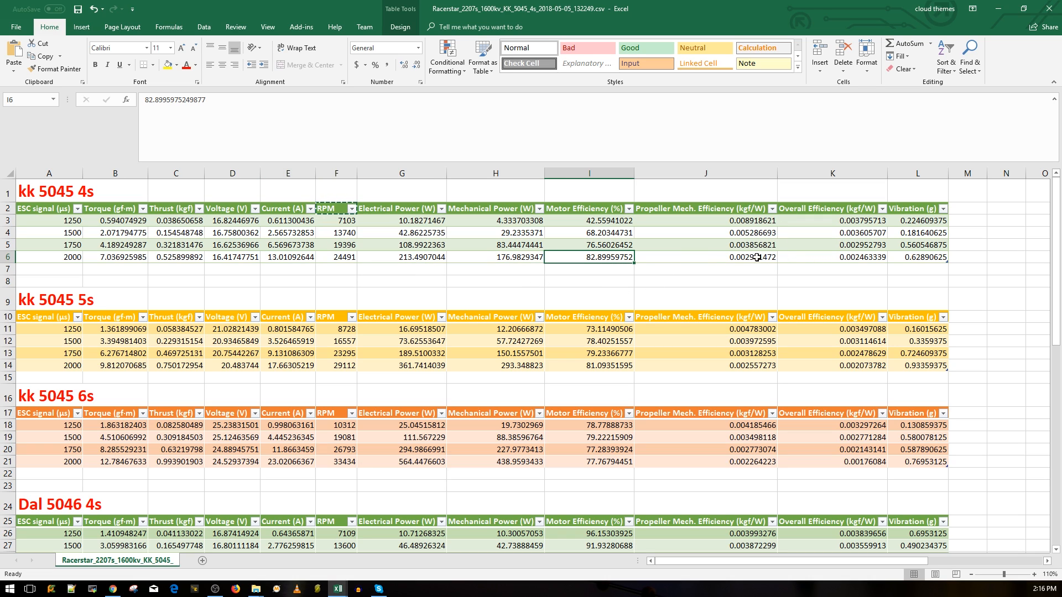
# Step: Check the 4s propeller mechanical efficiency and vibration at full throttle
pyautogui.click(704, 208)
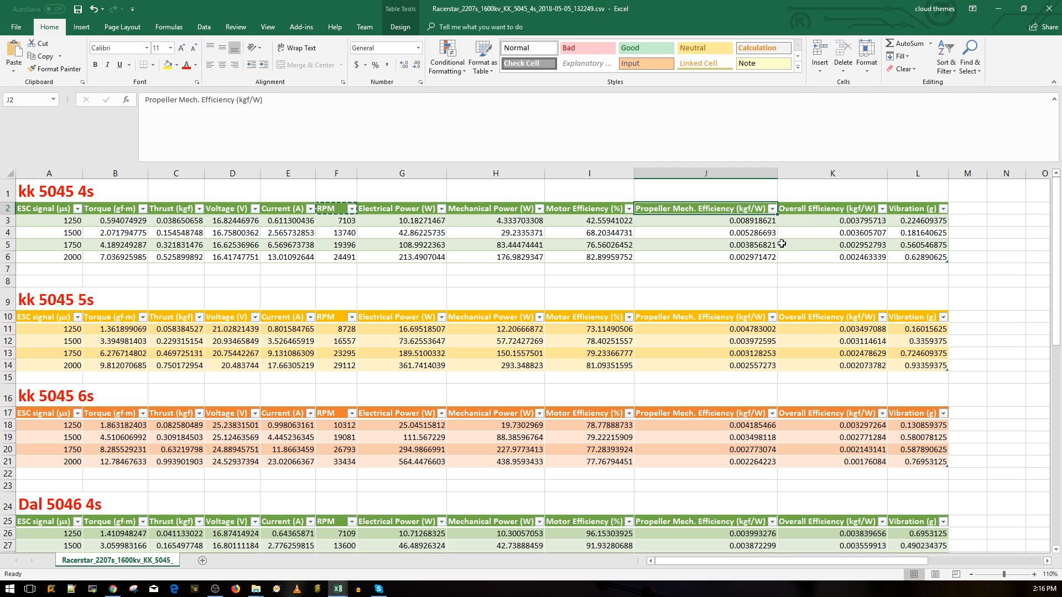
pyautogui.click(705, 258)
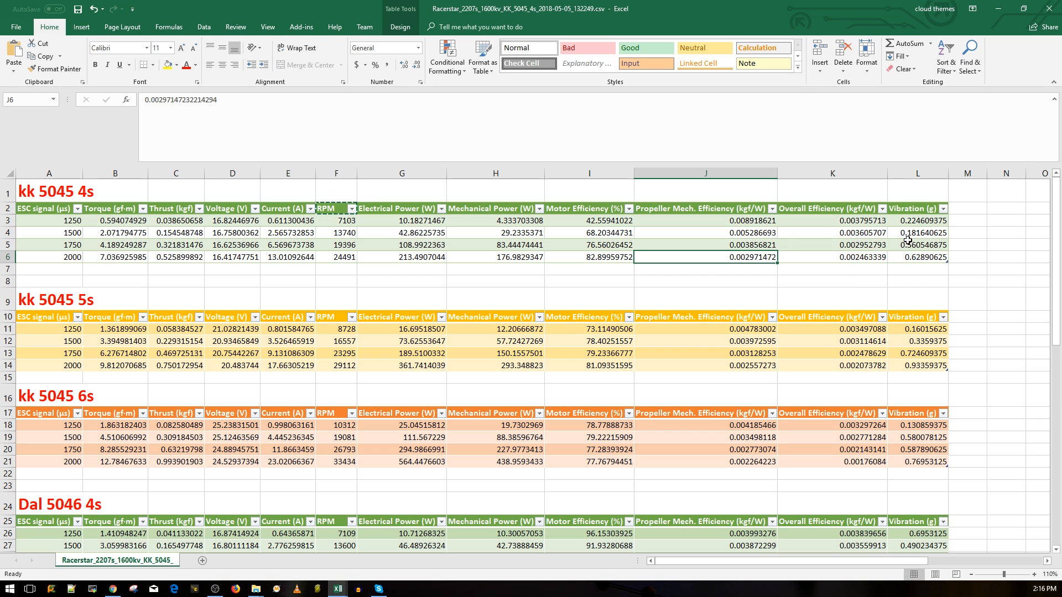
pyautogui.click(916, 257)
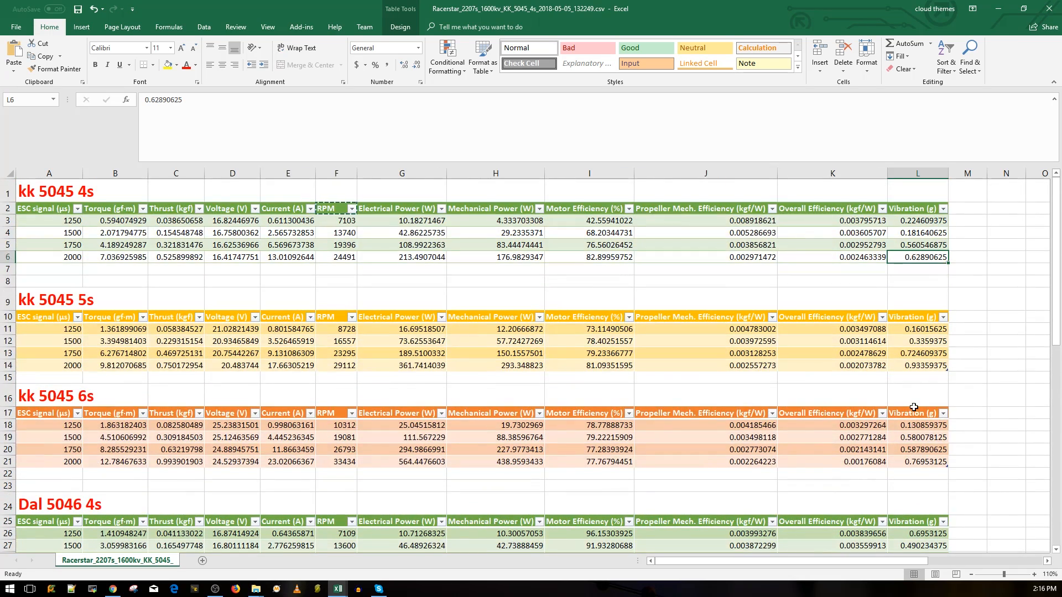
pyautogui.moveTo(331, 243)
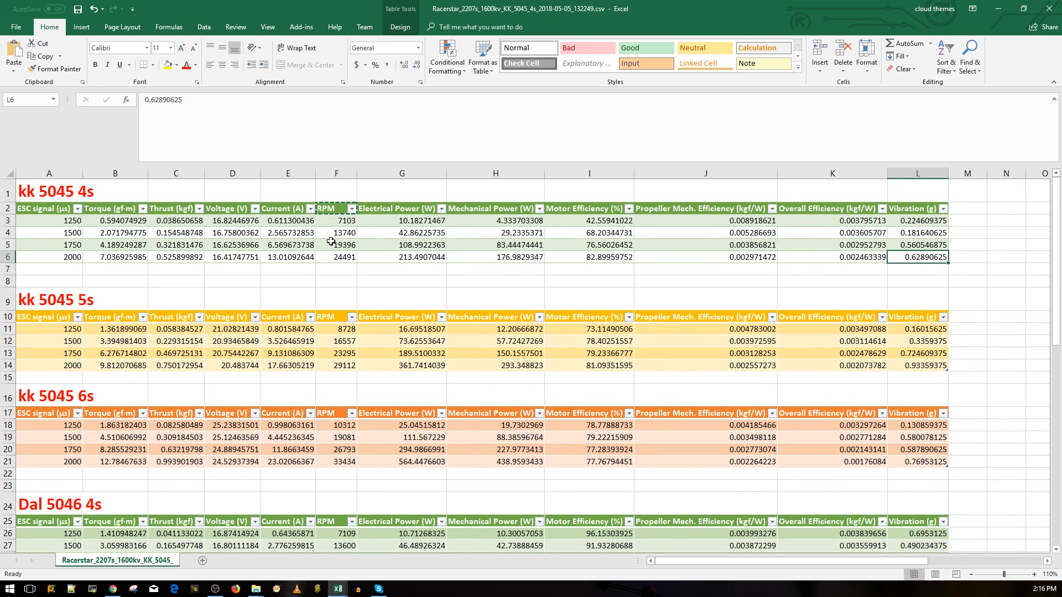
# Step: Review the kk 5045 5s full-throttle current, RPM and thrust readings
pyautogui.scroll(-3)
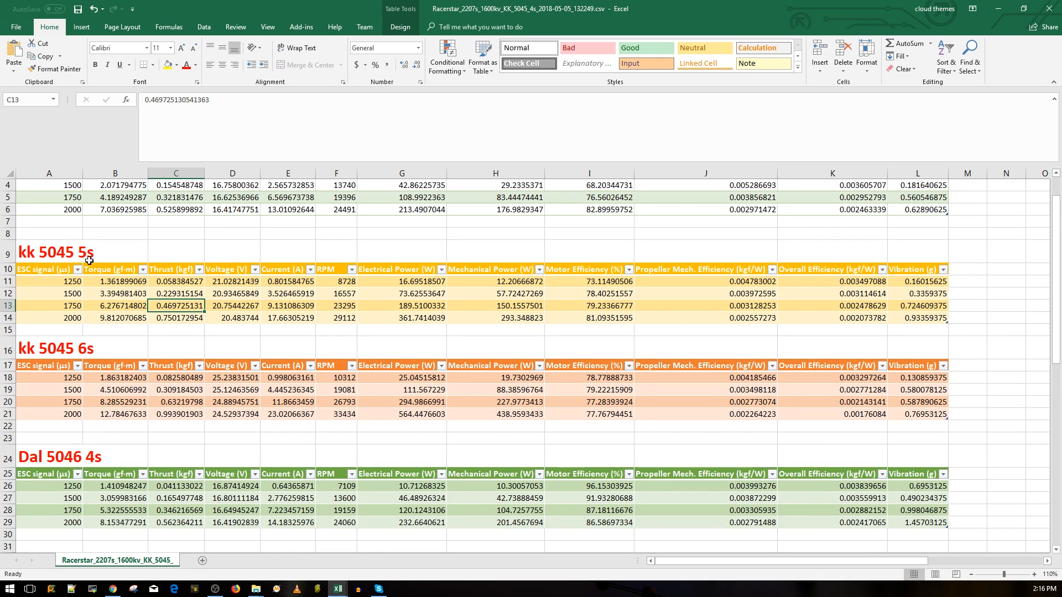
pyautogui.click(176, 317)
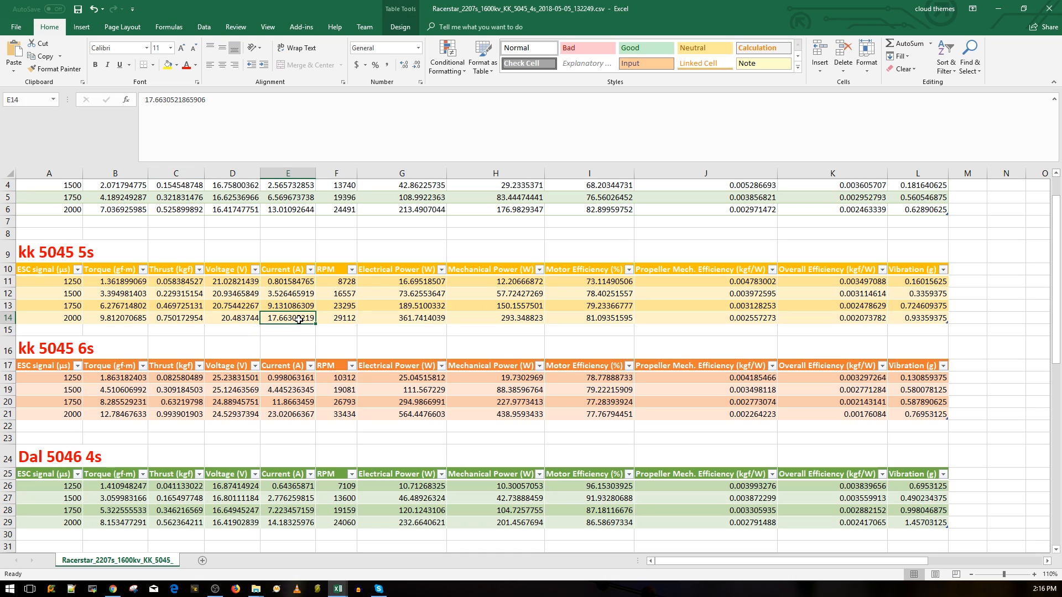
pyautogui.moveTo(309, 326)
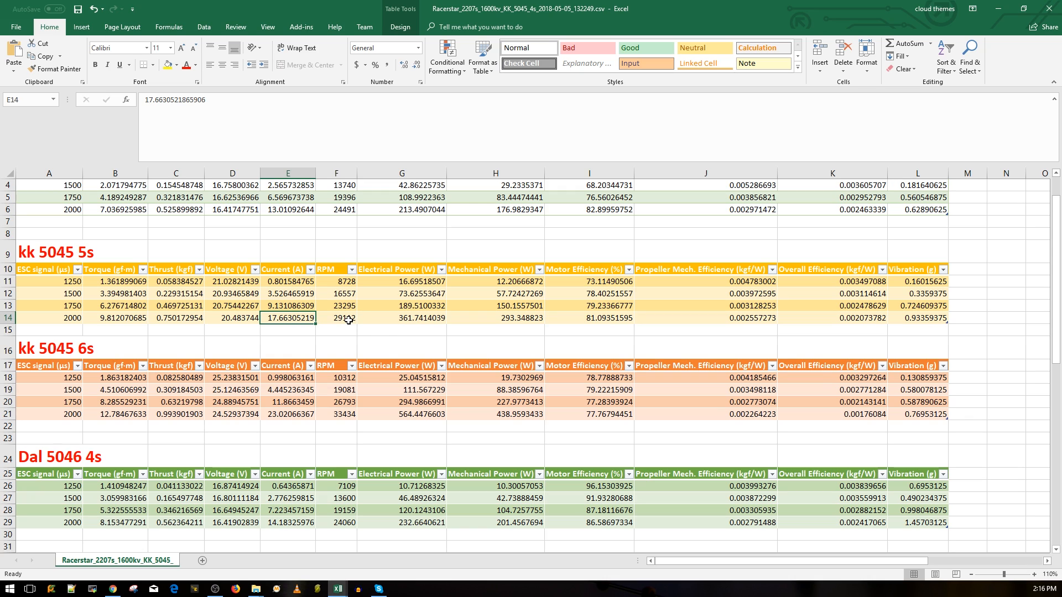
pyautogui.click(336, 317)
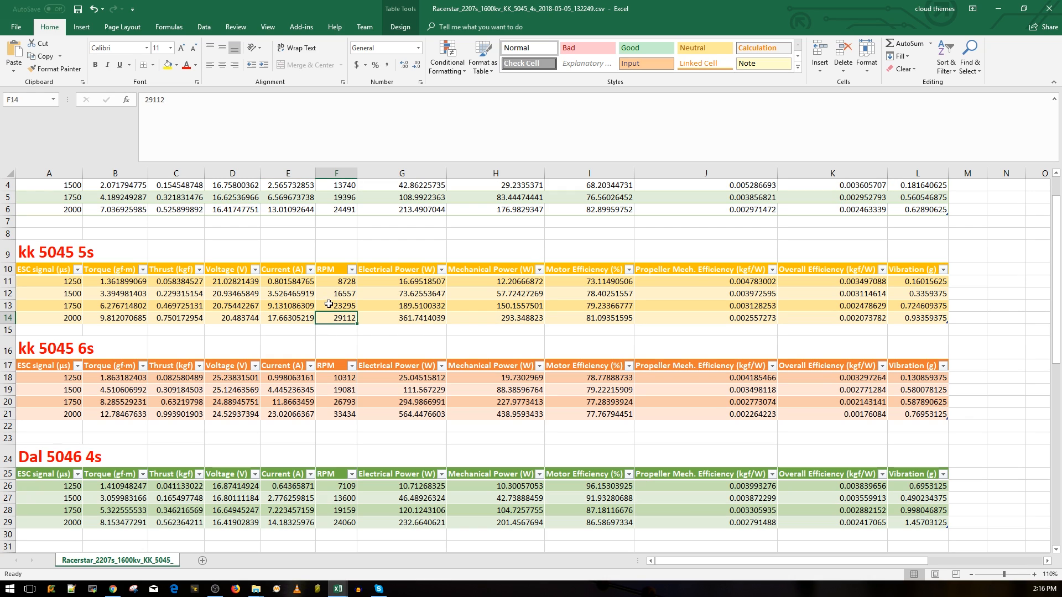
pyautogui.moveTo(308, 313)
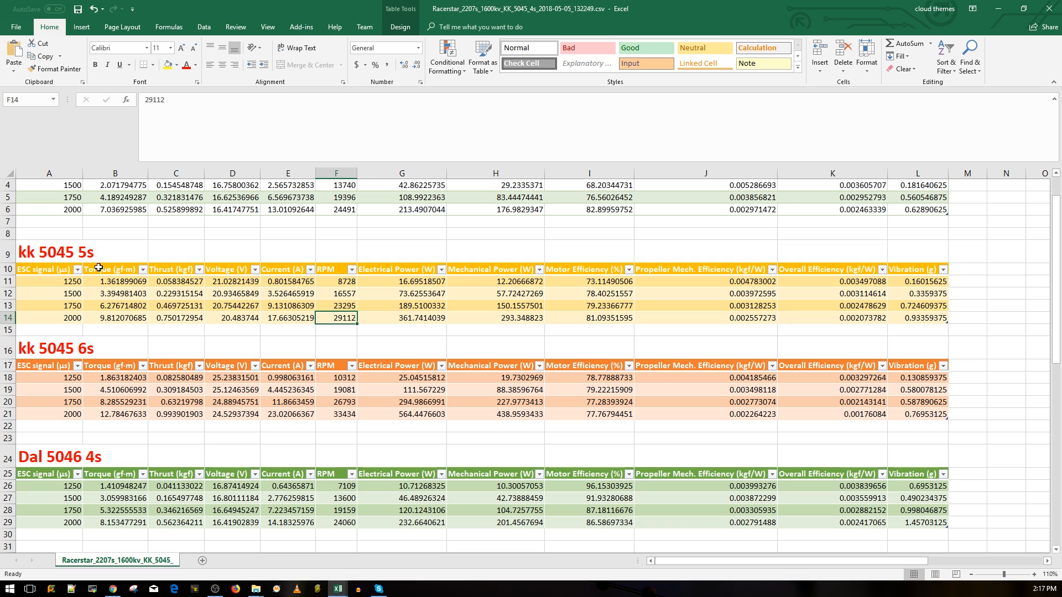
pyautogui.click(175, 317)
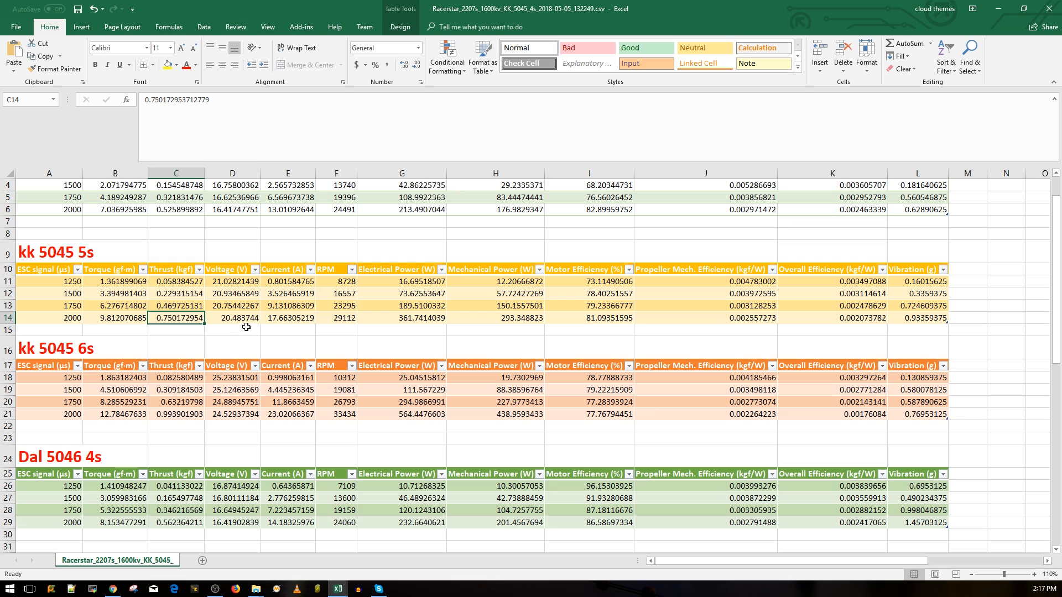
# Step: Recheck the 5s RPM and inspect its motor efficiency at full throttle
pyautogui.click(288, 317)
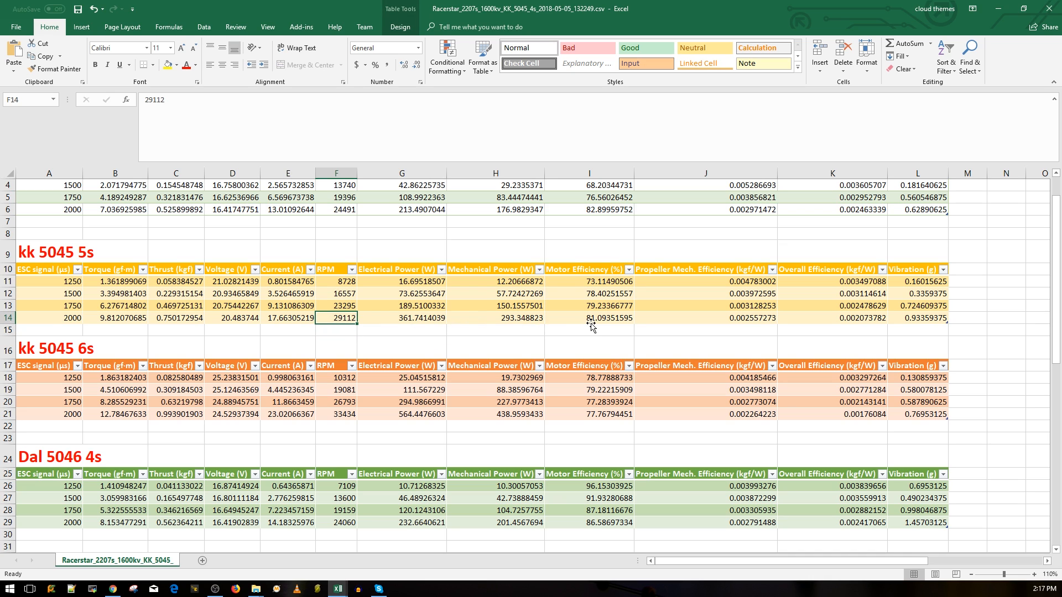
pyautogui.click(706, 329)
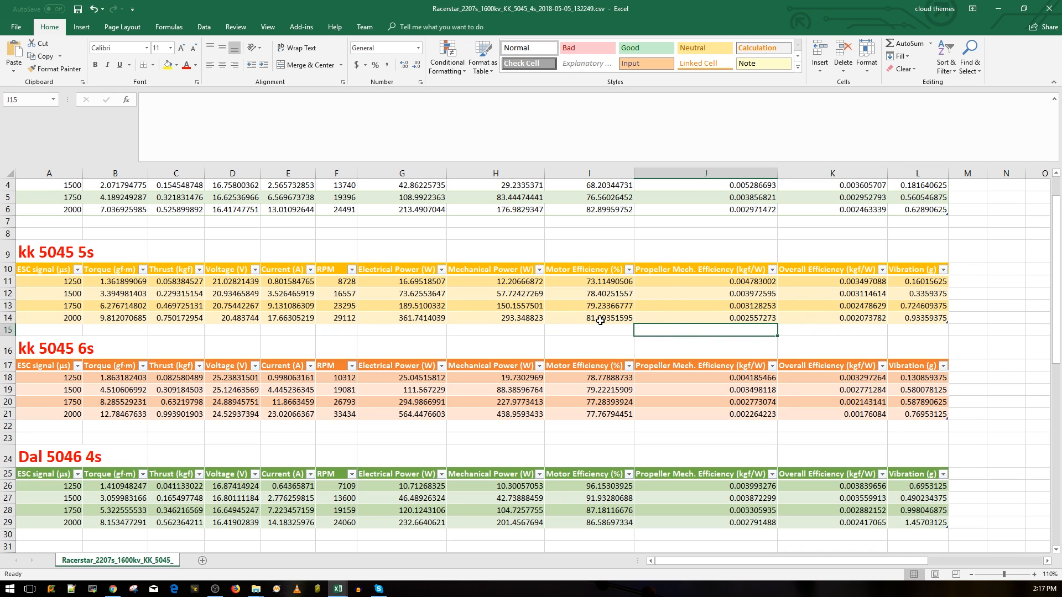
pyautogui.click(588, 317)
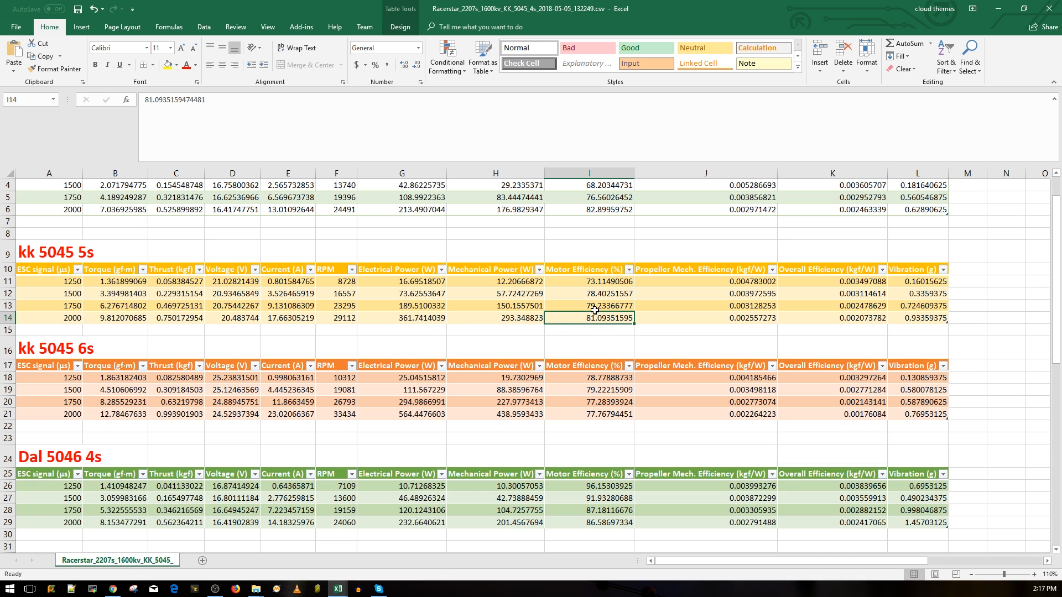
pyautogui.moveTo(327, 333)
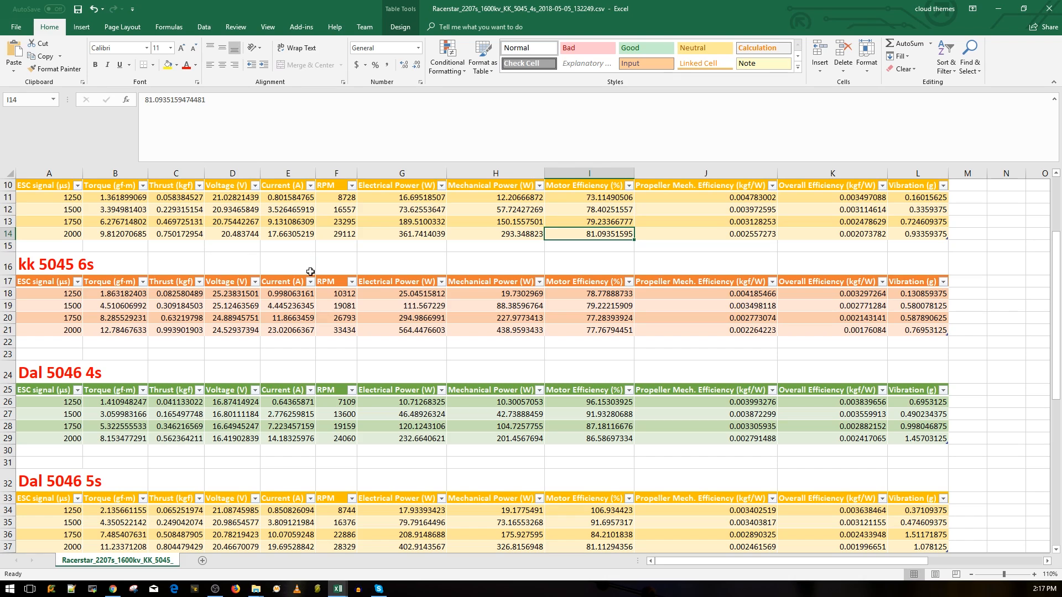
pyautogui.moveTo(207, 346)
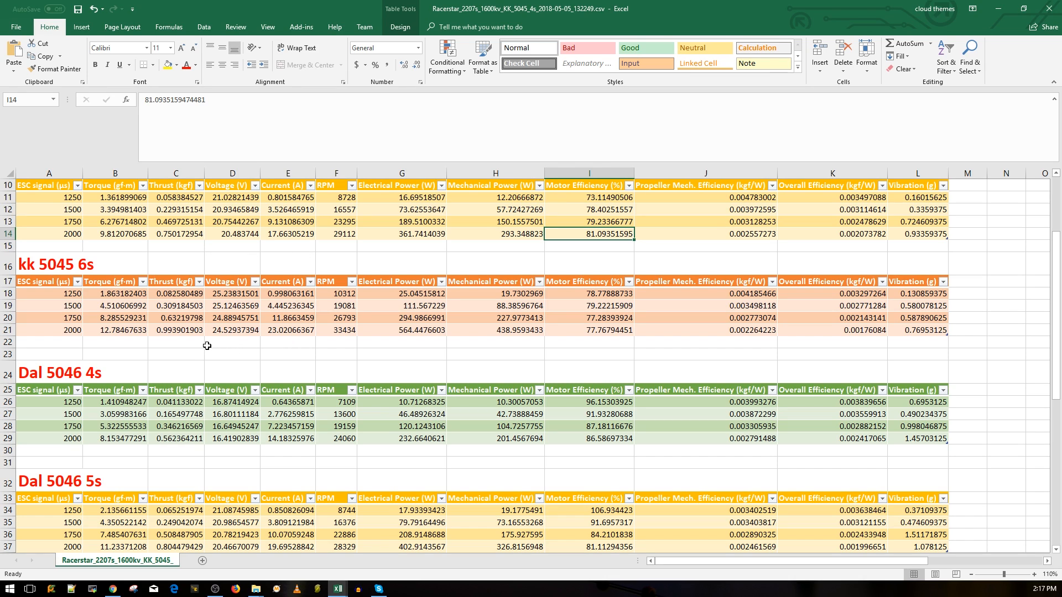
pyautogui.moveTo(207, 335)
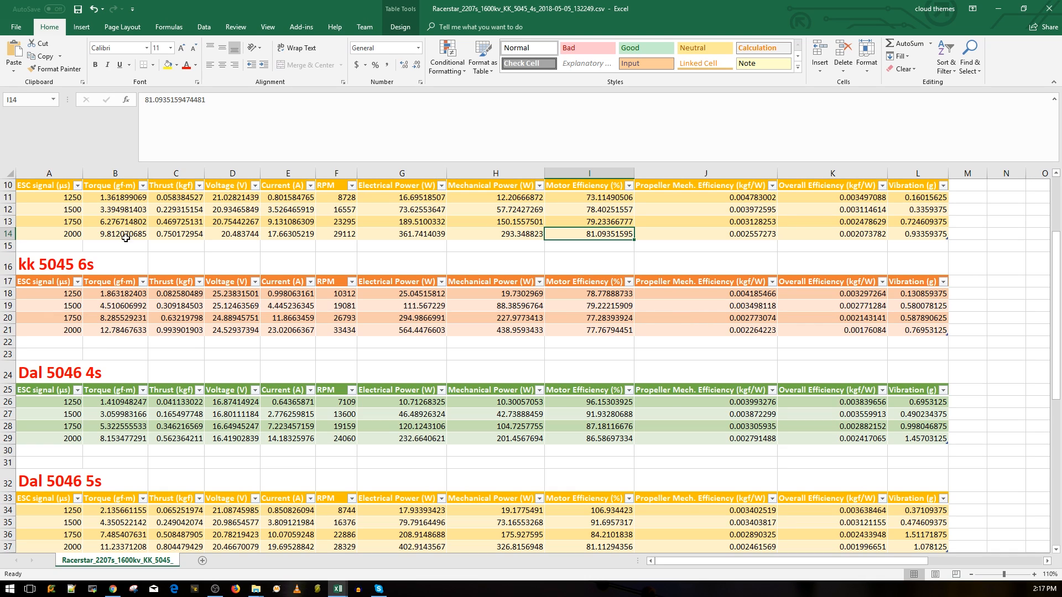
pyautogui.moveTo(122, 343)
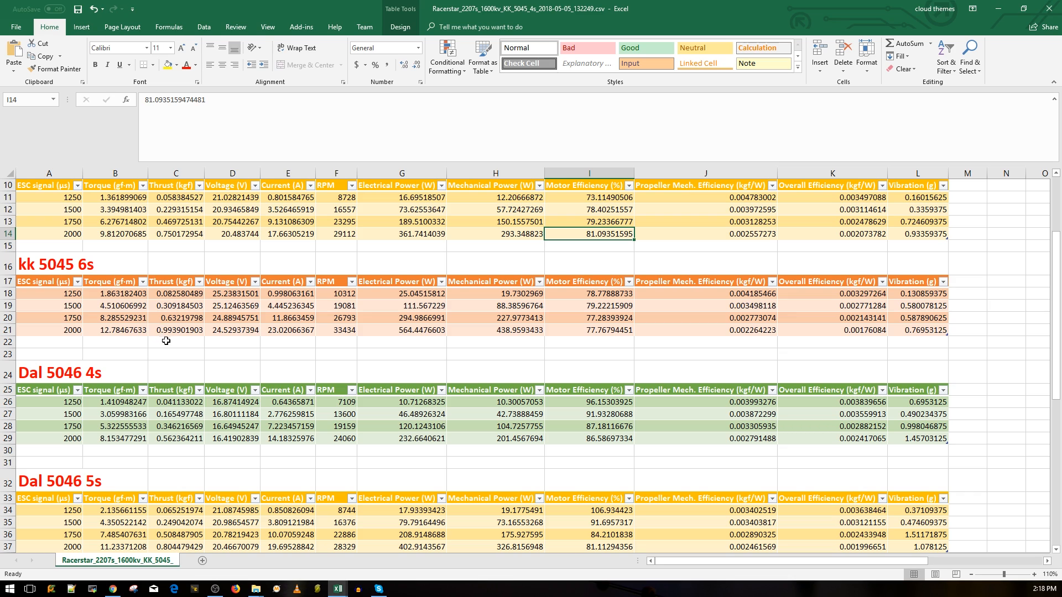
pyautogui.click(231, 329)
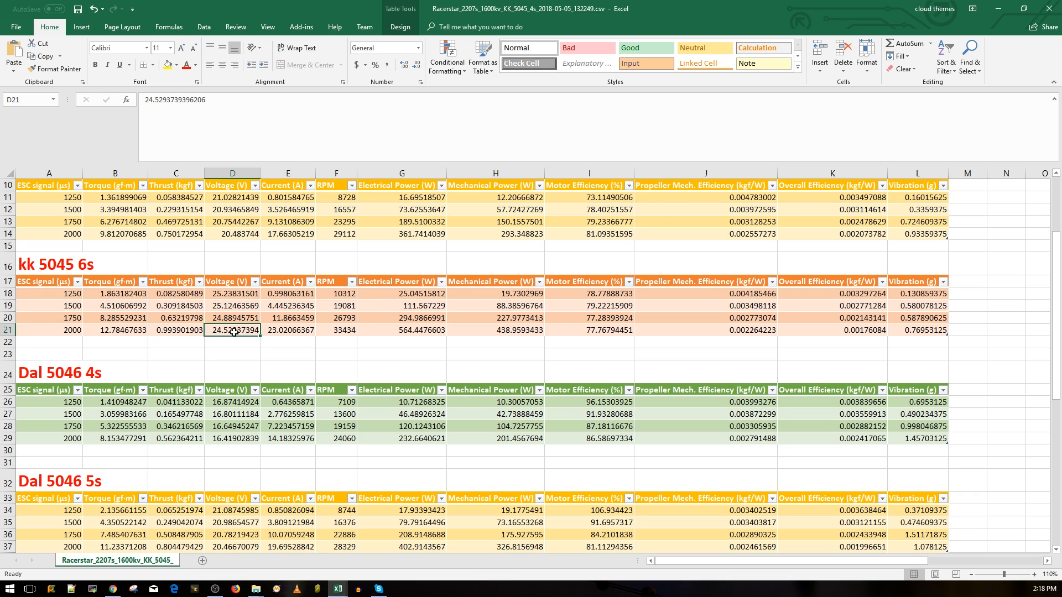
pyautogui.click(176, 329)
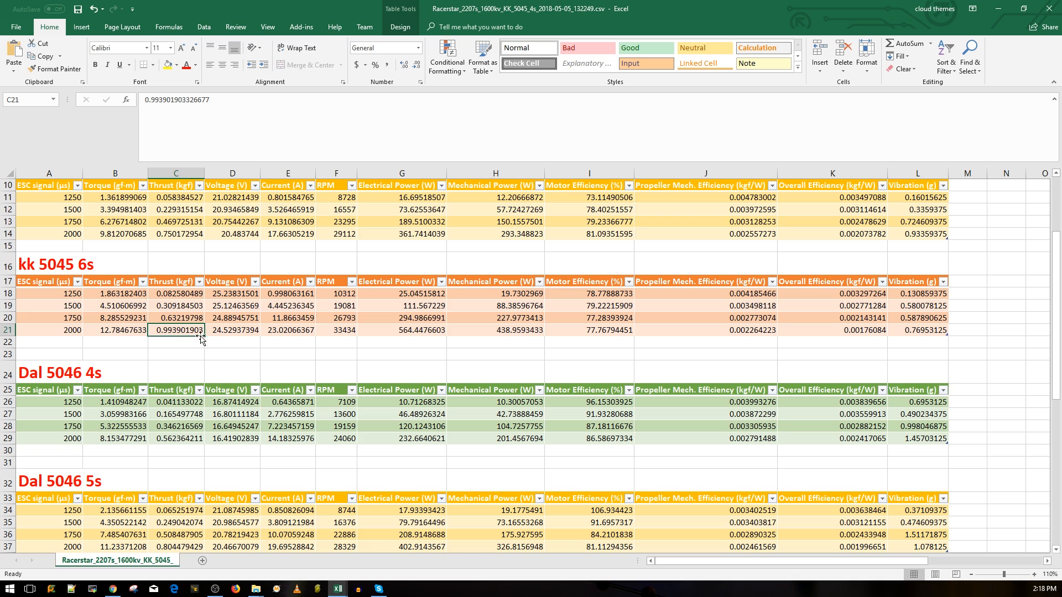
pyautogui.click(287, 330)
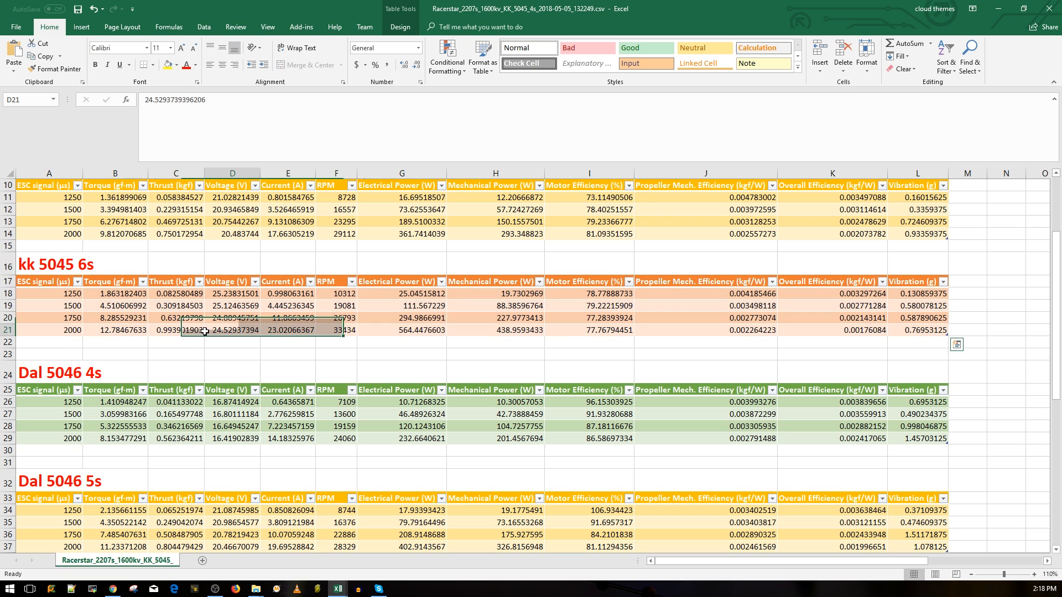
pyautogui.click(287, 329)
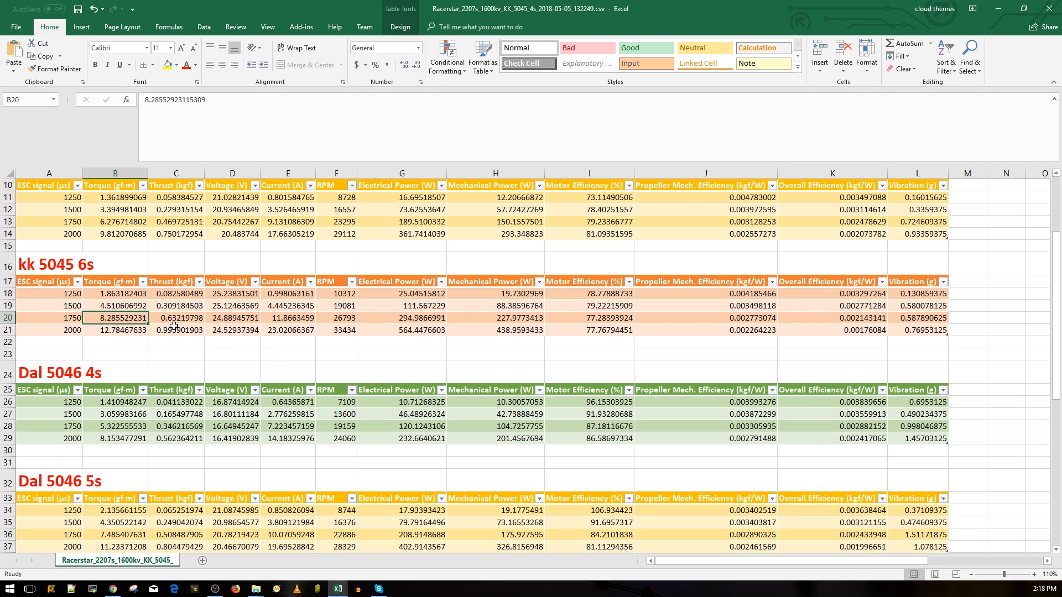
pyautogui.click(176, 318)
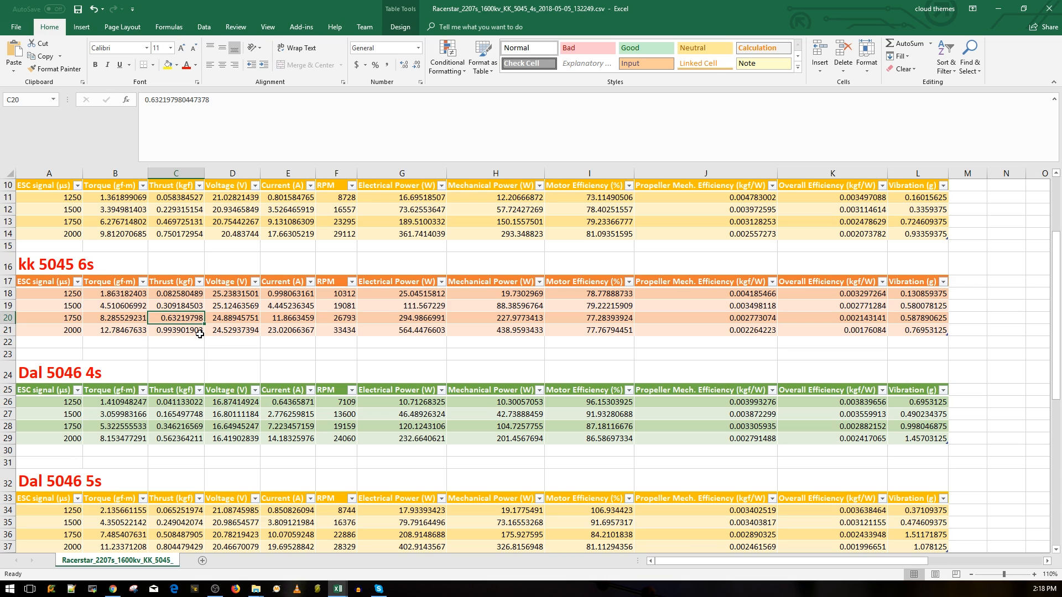
pyautogui.moveTo(223, 330)
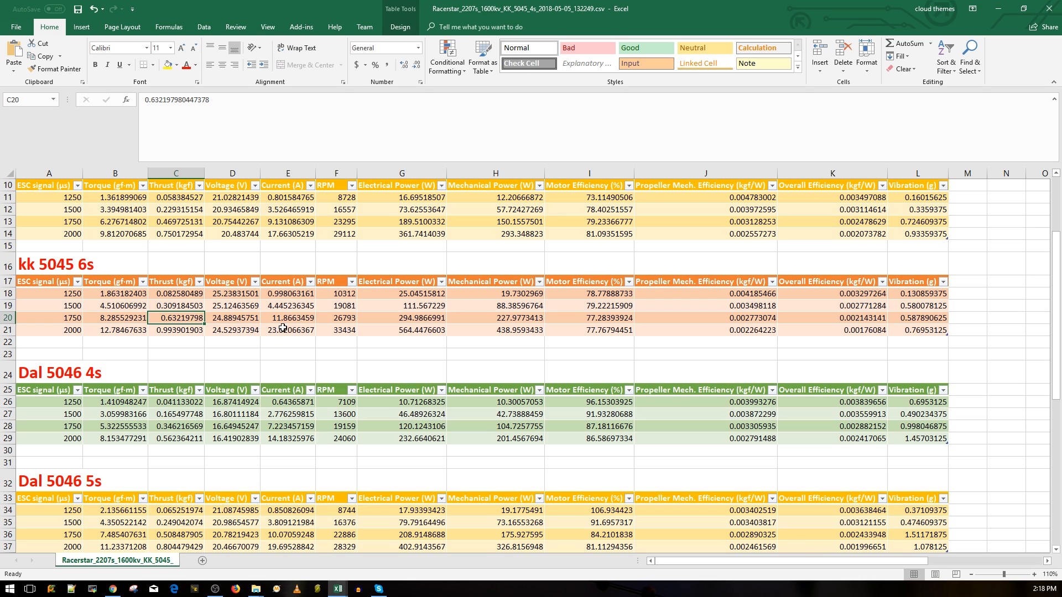
pyautogui.moveTo(216, 308)
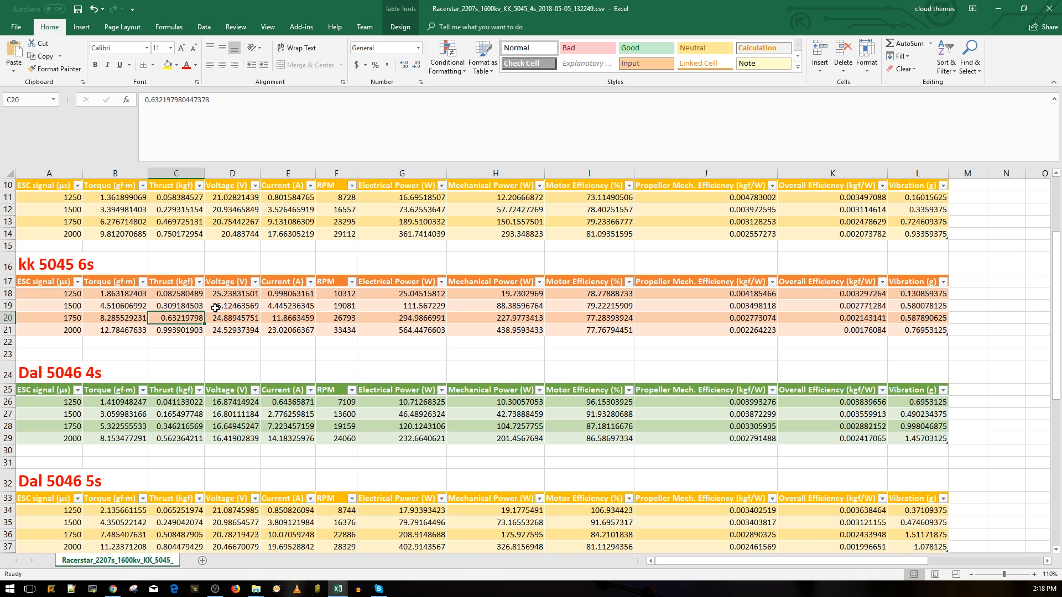
pyautogui.click(286, 305)
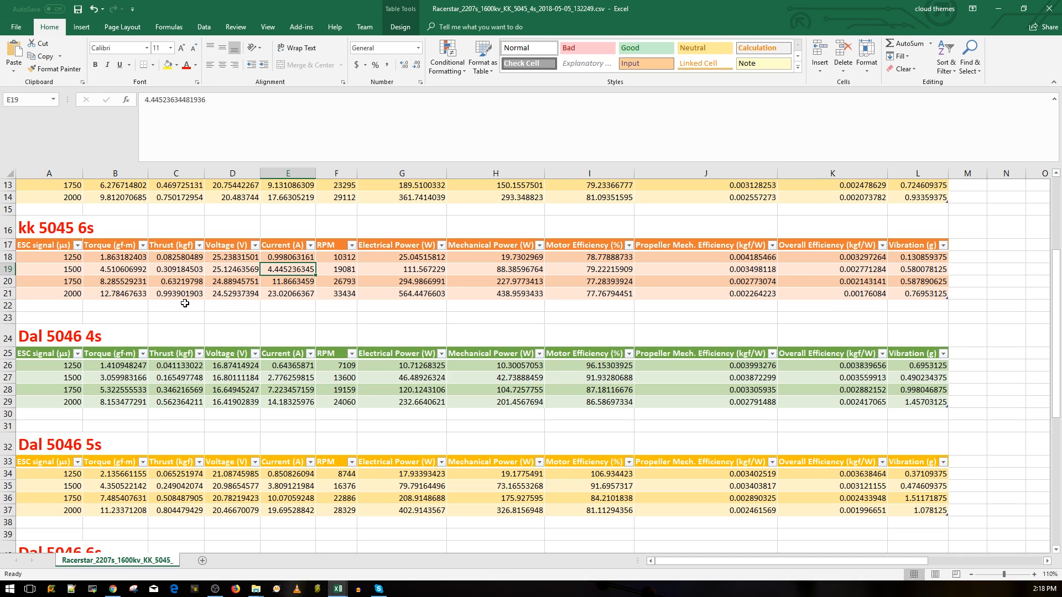
pyautogui.click(176, 293)
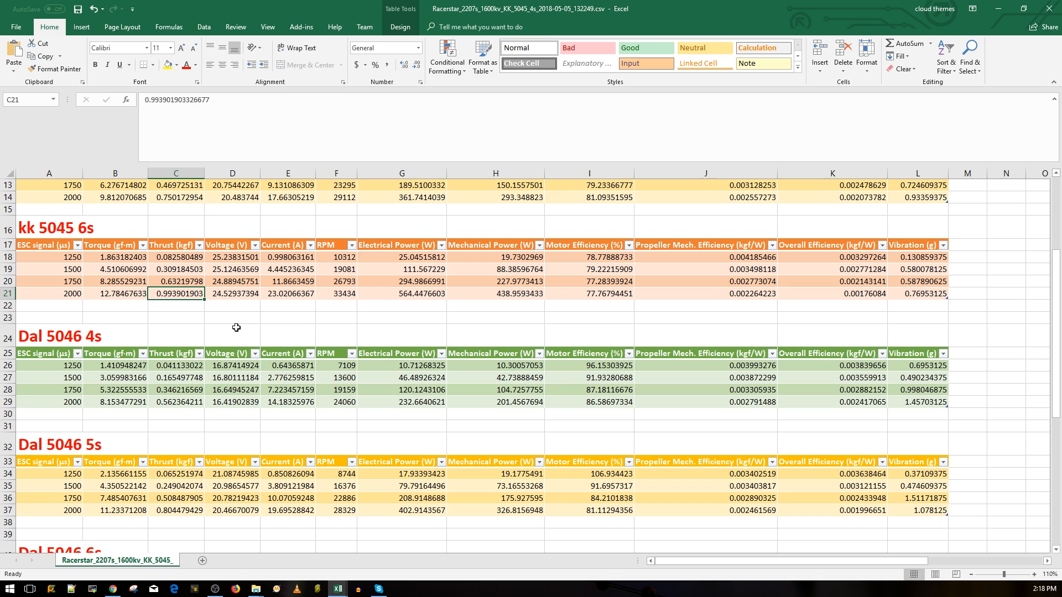
pyautogui.moveTo(239, 325)
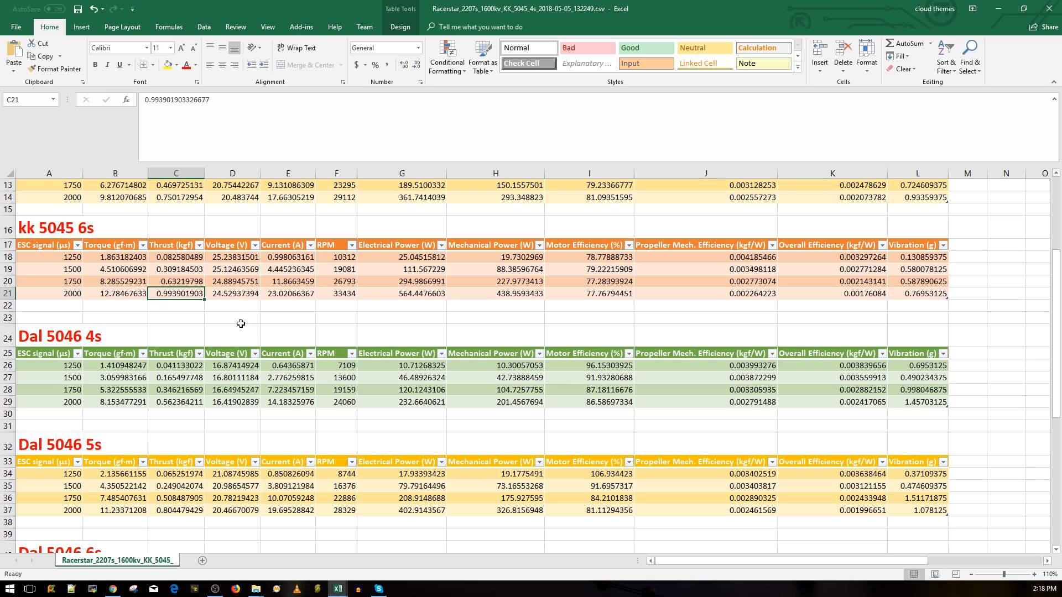
pyautogui.click(231, 281)
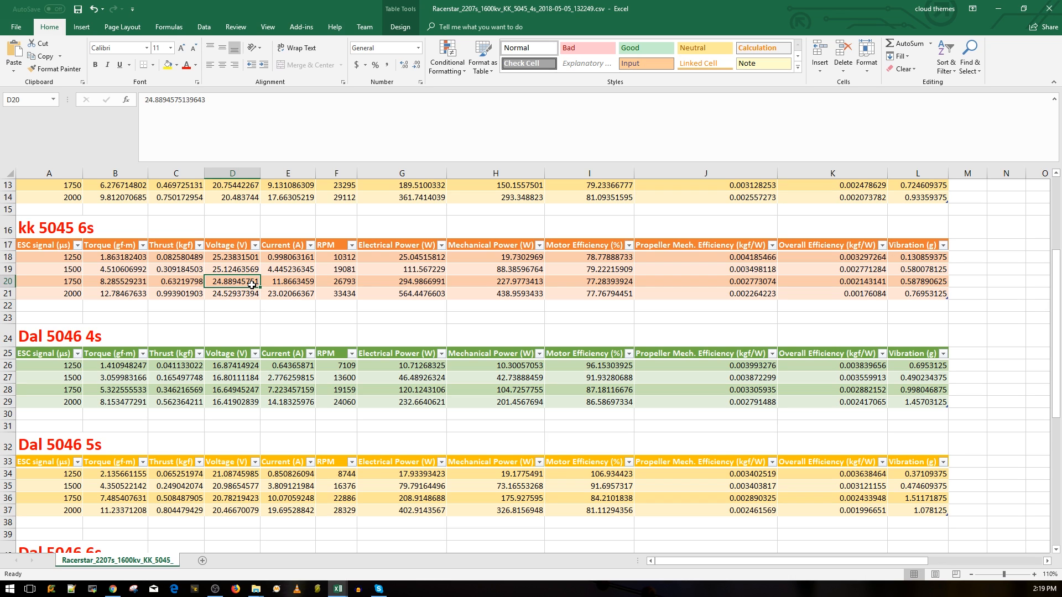
pyautogui.moveTo(191, 273)
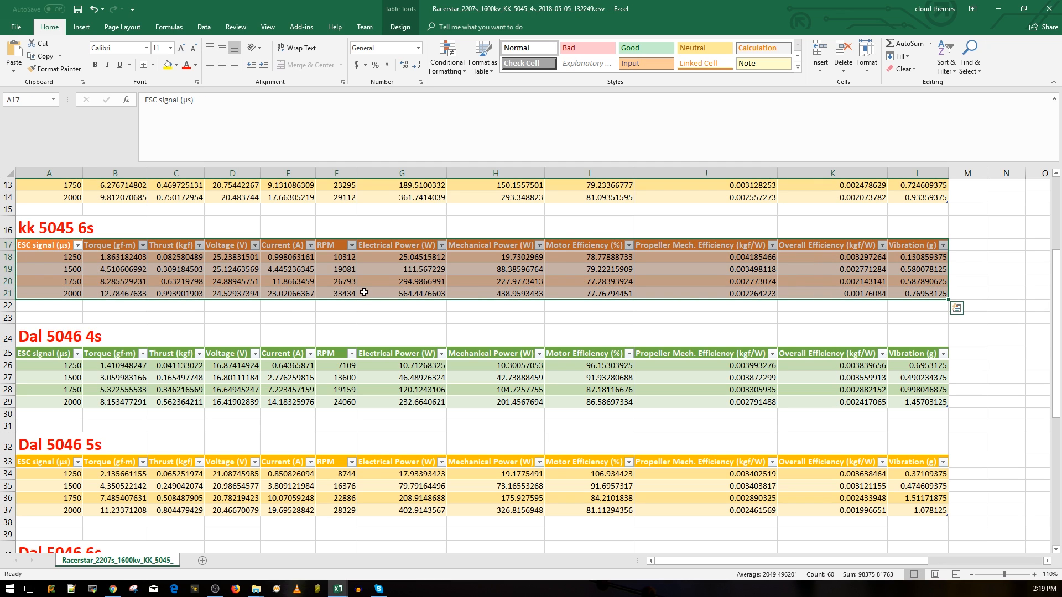
pyautogui.click(287, 281)
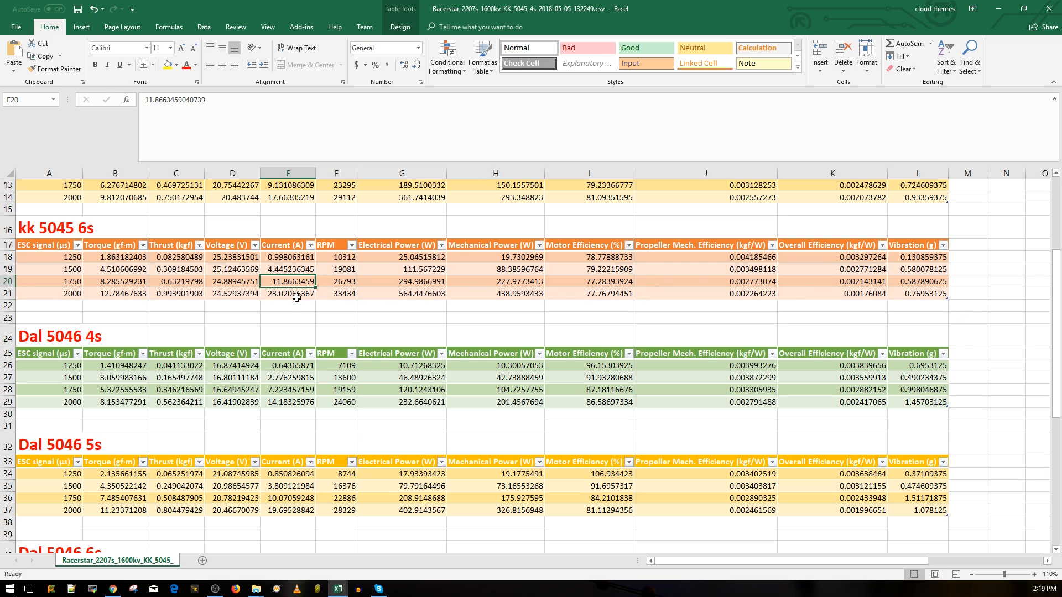
pyautogui.moveTo(296, 300)
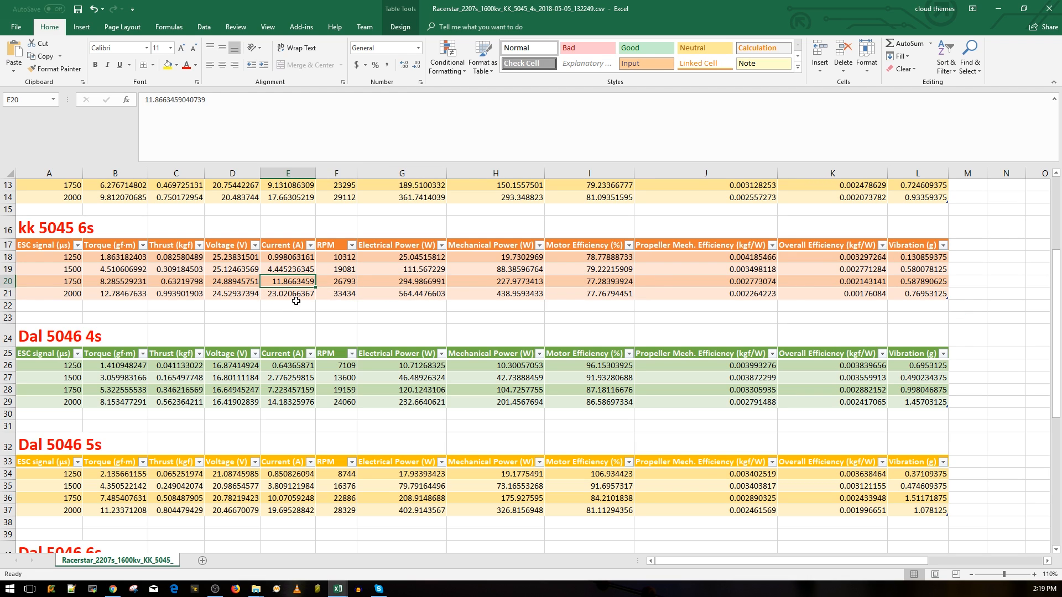
pyautogui.click(287, 293)
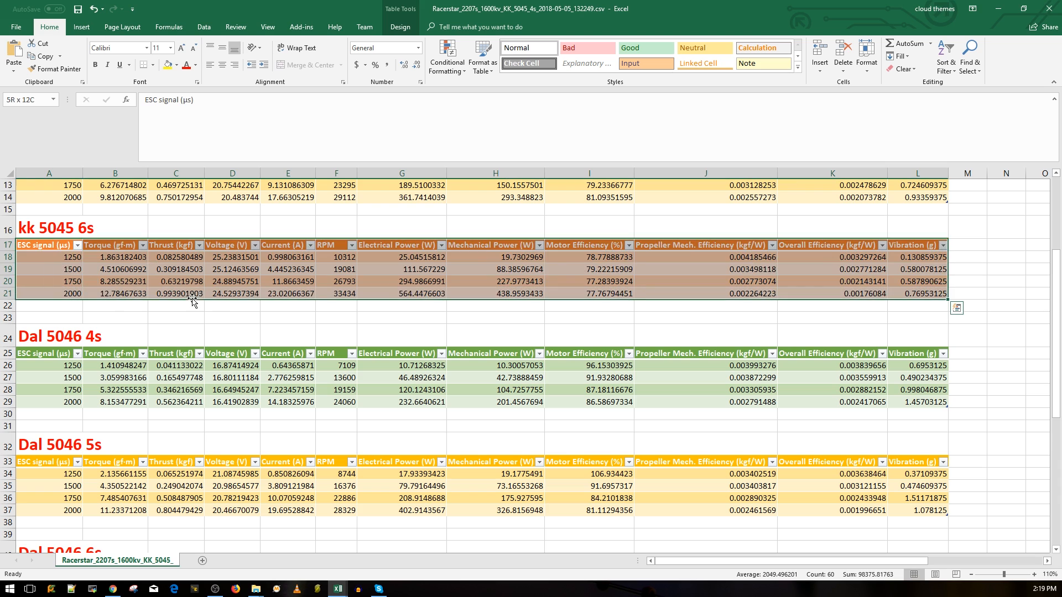
pyautogui.scroll(-3)
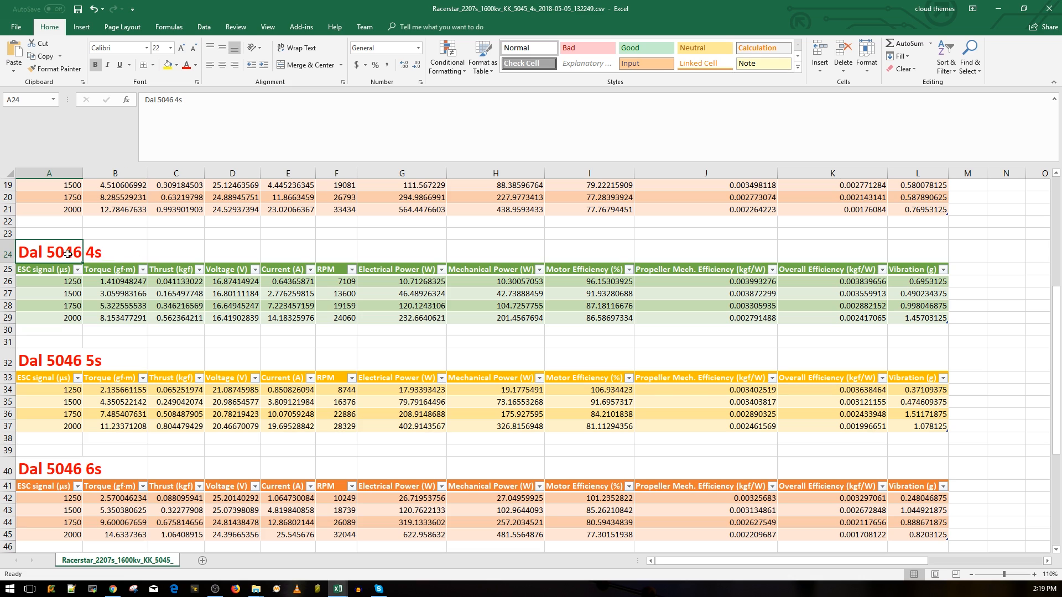
pyautogui.click(114, 252)
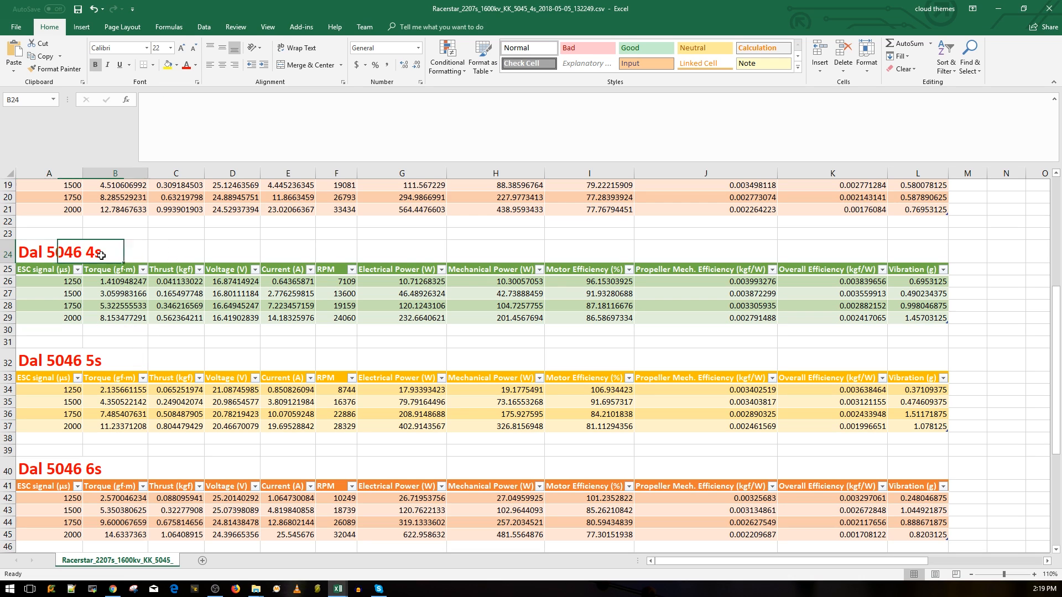
pyautogui.click(176, 317)
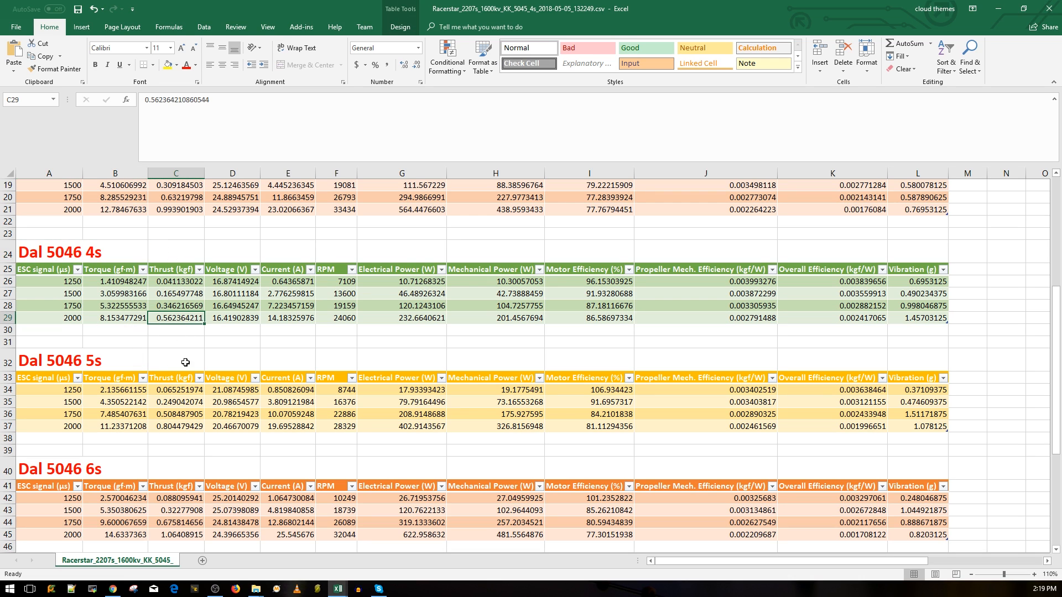
pyautogui.click(288, 318)
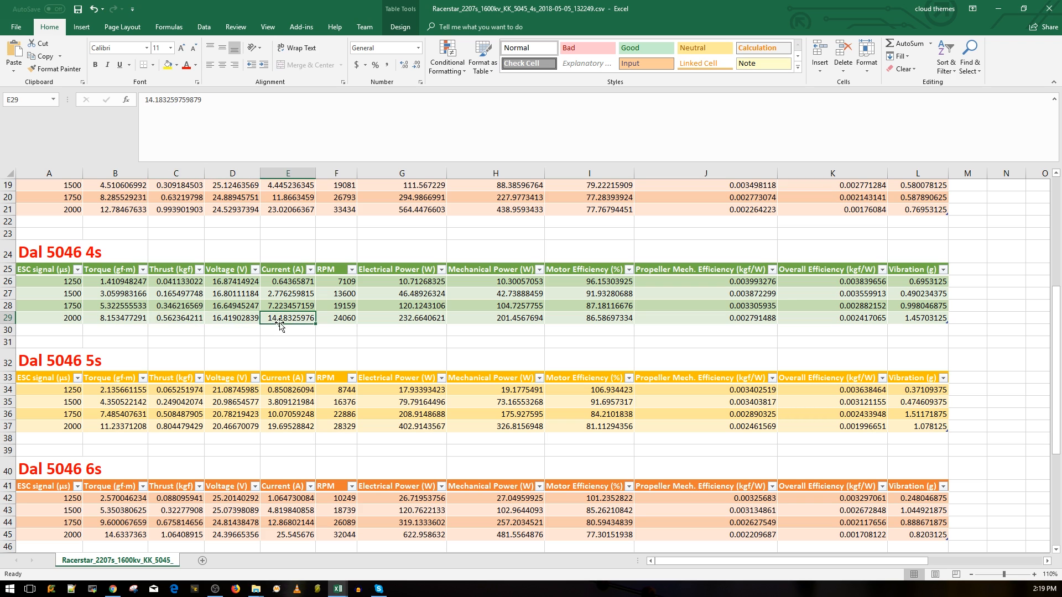
pyautogui.moveTo(290, 352)
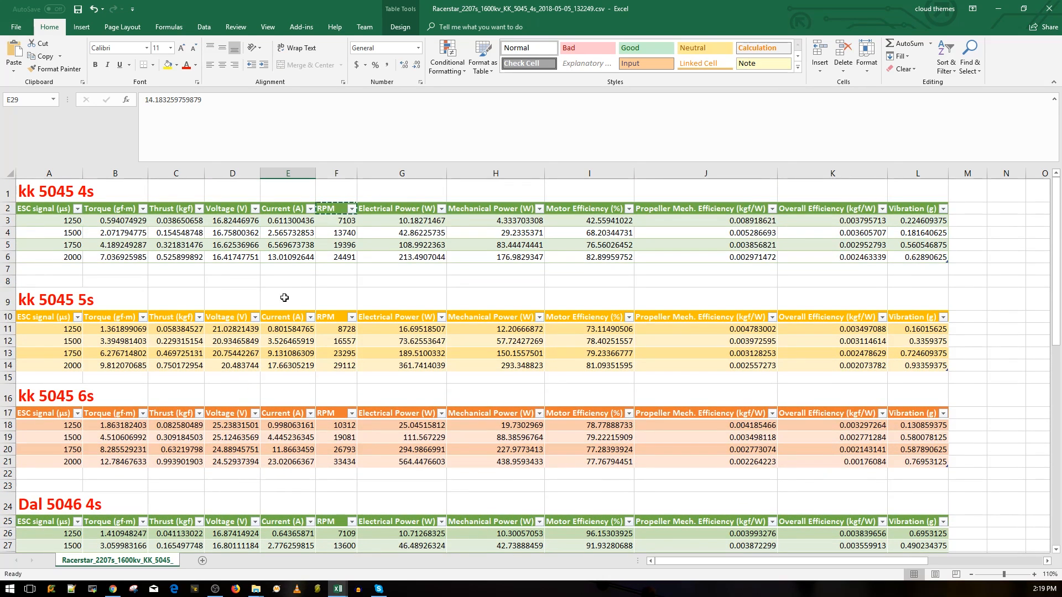
pyautogui.scroll(-3)
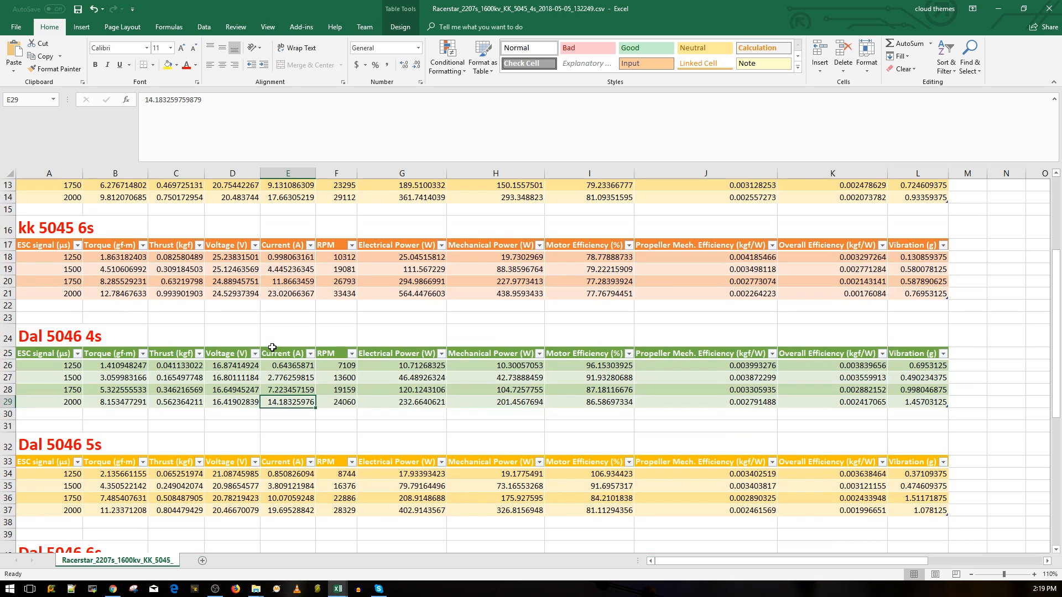
pyautogui.moveTo(258, 410)
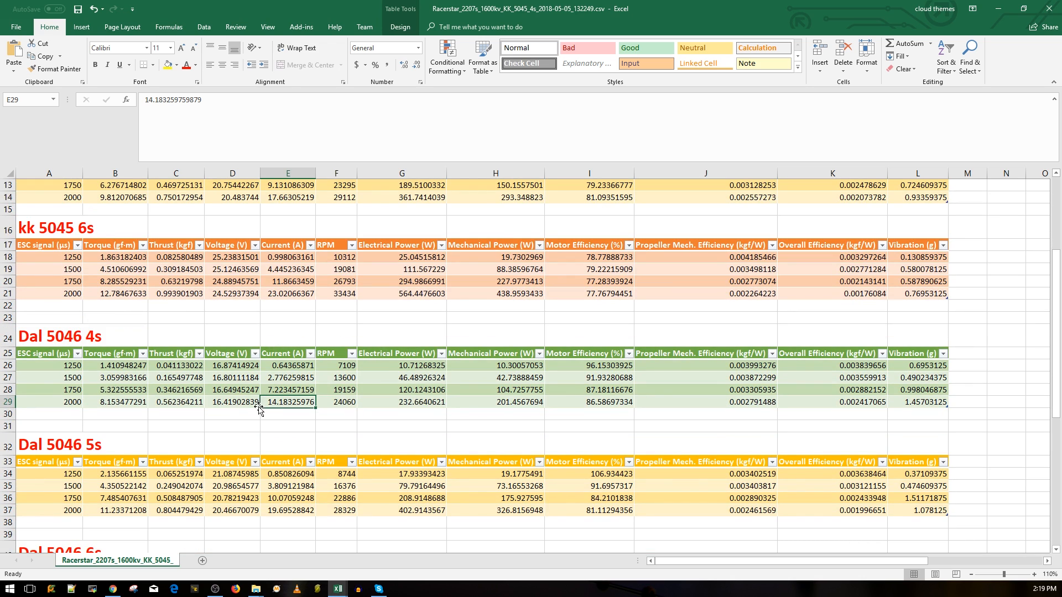
pyautogui.scroll(-3)
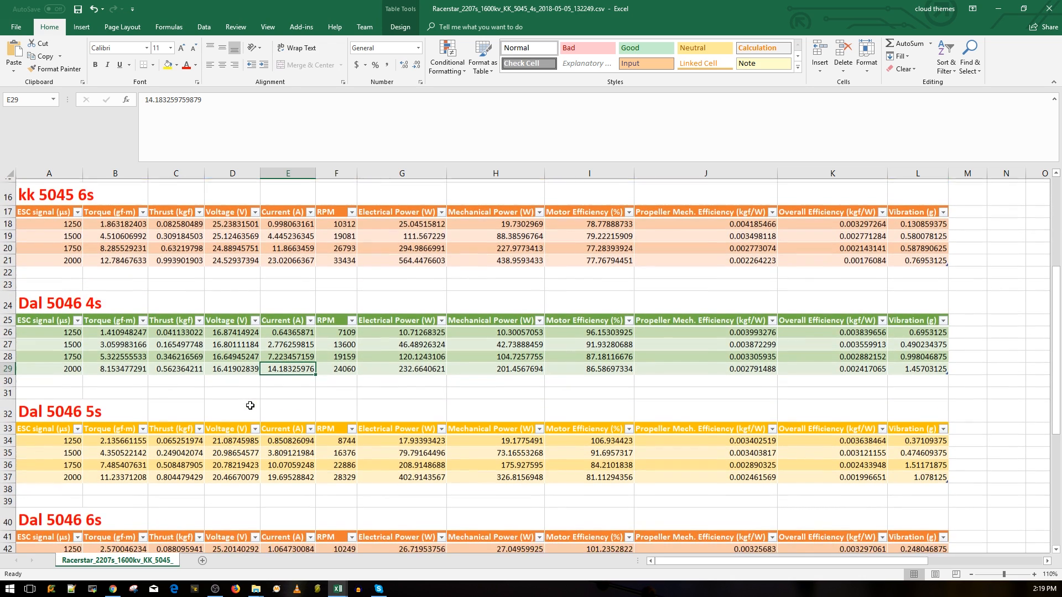
pyautogui.scroll(-3)
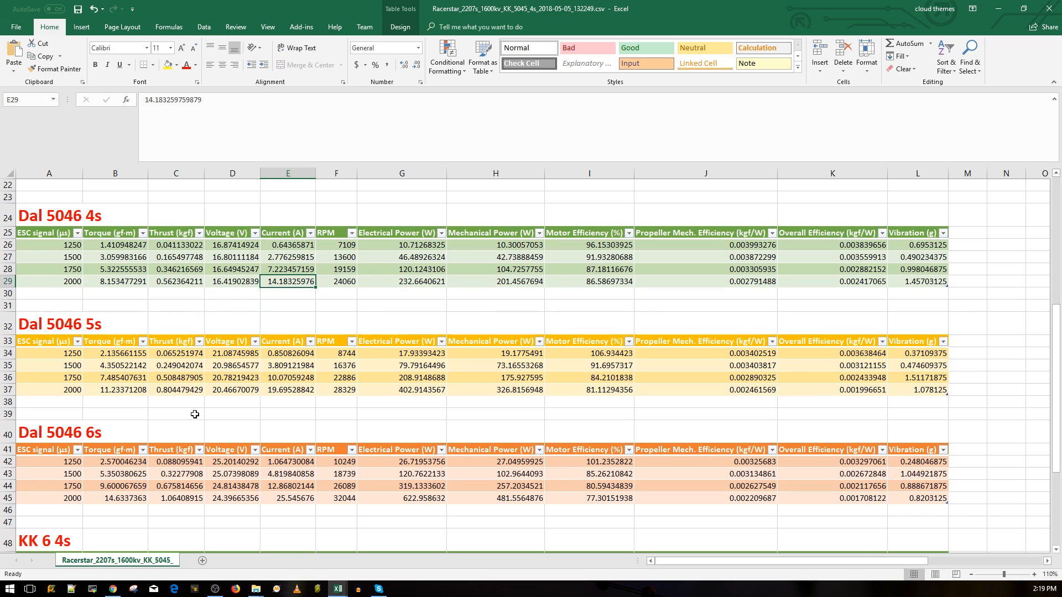
pyautogui.moveTo(180, 394)
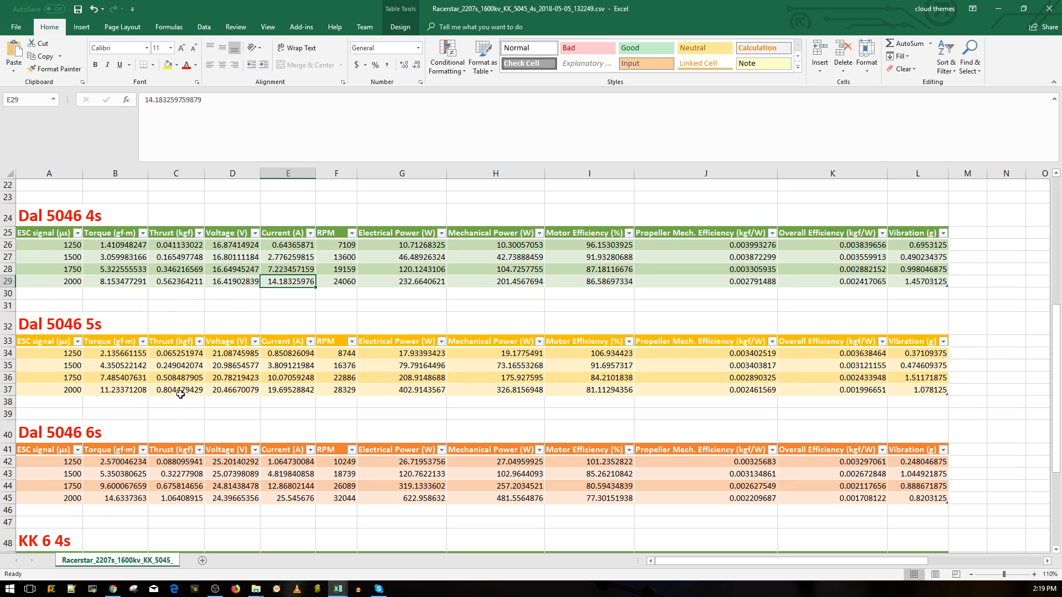
pyautogui.click(176, 389)
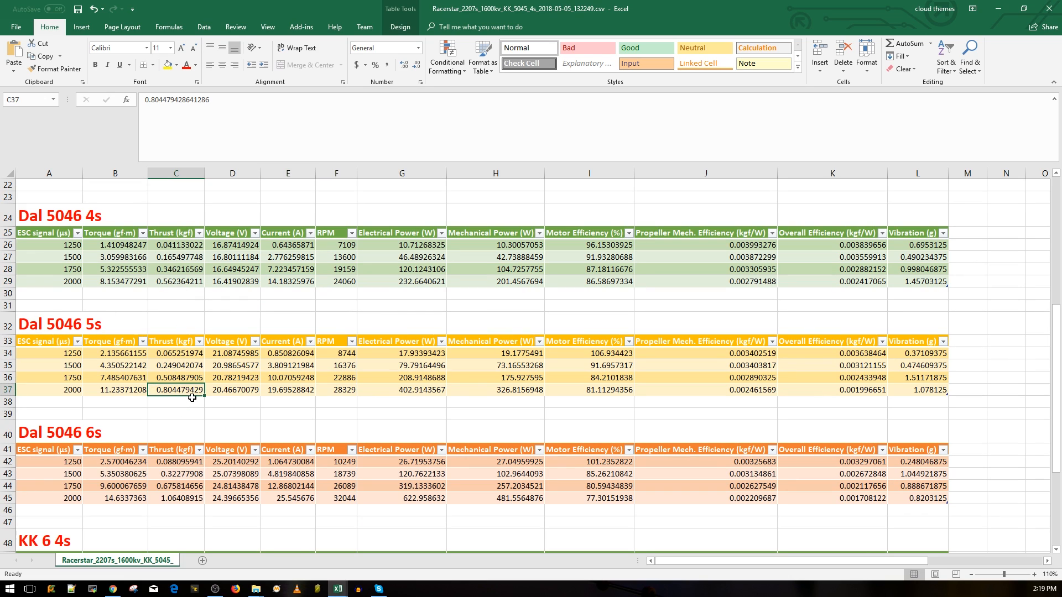
pyautogui.click(288, 390)
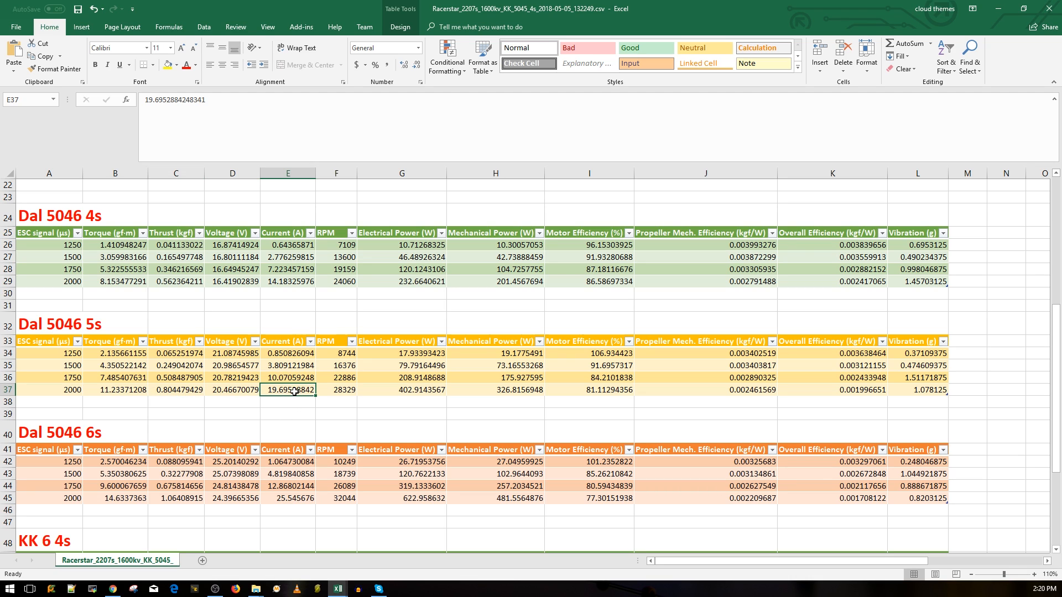
pyautogui.moveTo(263, 405)
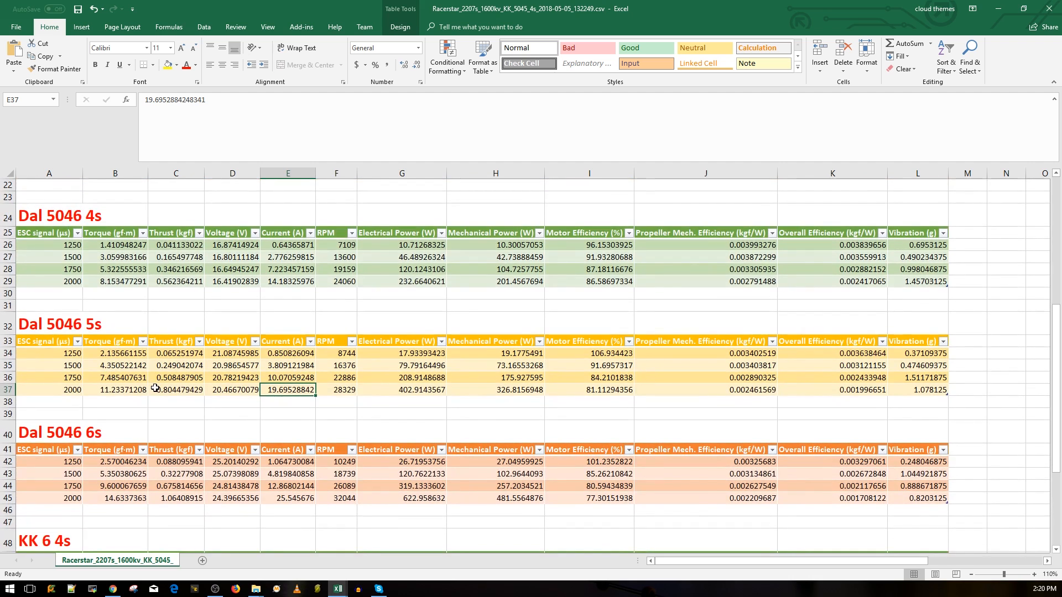
pyautogui.scroll(-3)
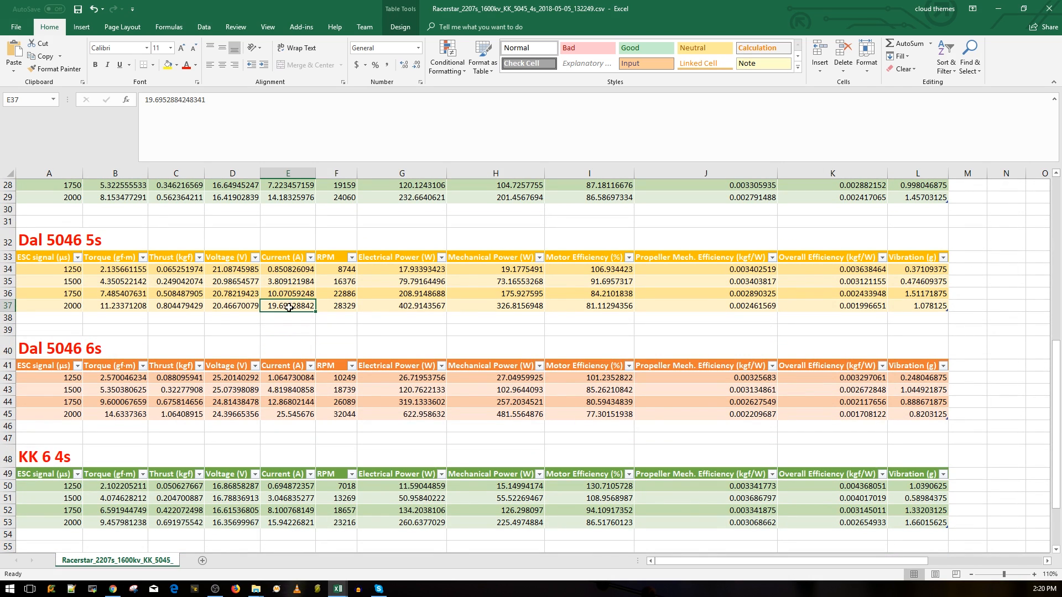
pyautogui.scroll(-3)
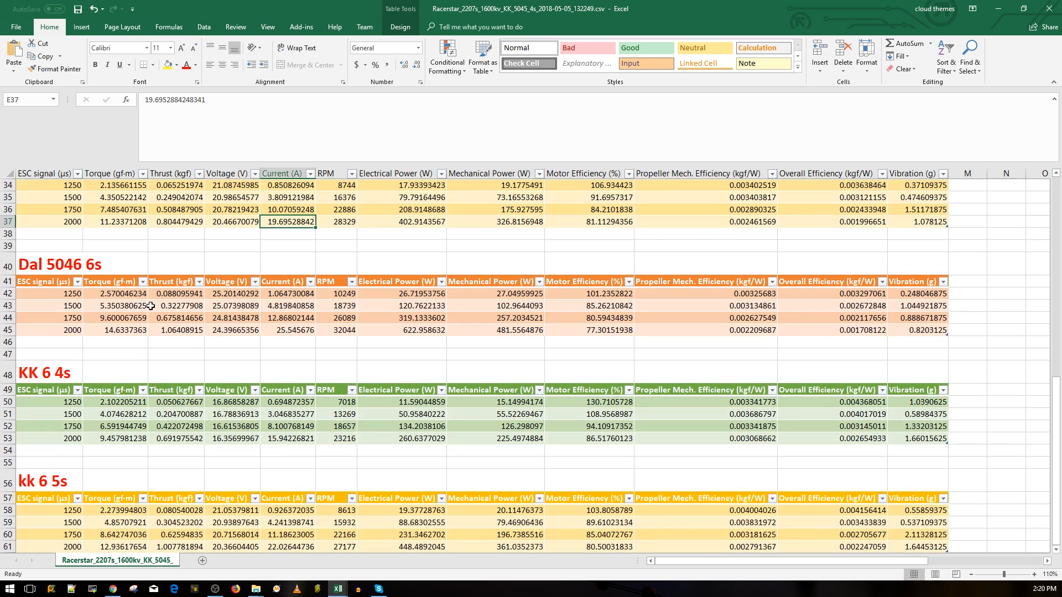
pyautogui.click(175, 331)
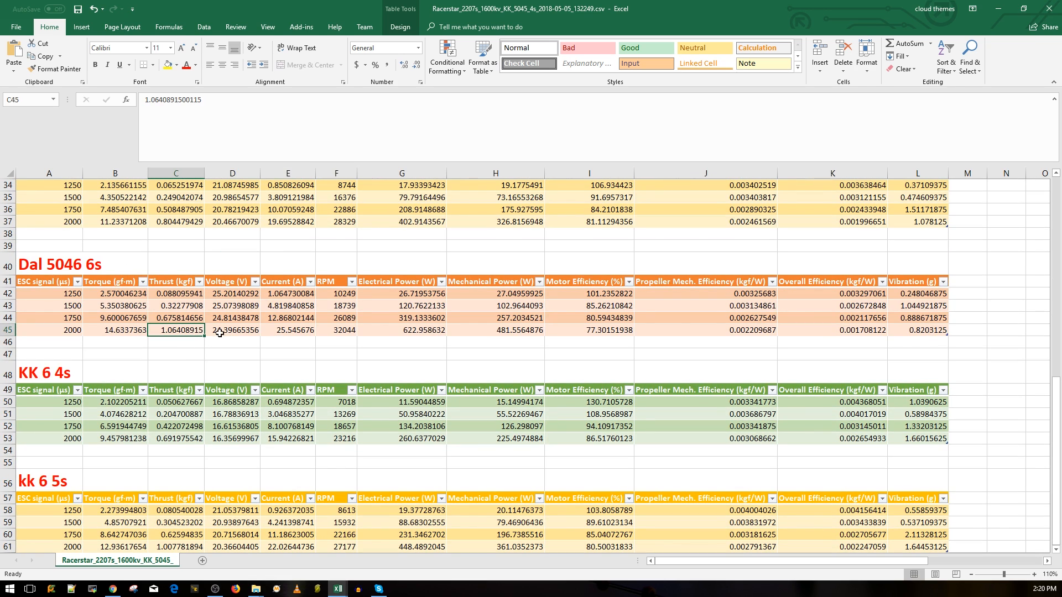
pyautogui.click(287, 329)
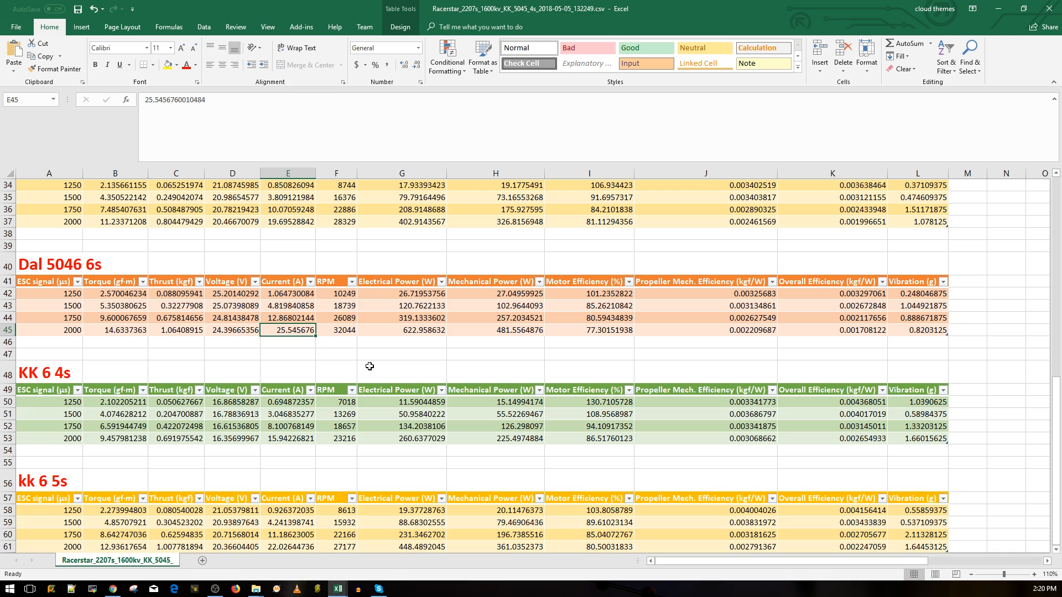
pyautogui.moveTo(307, 339)
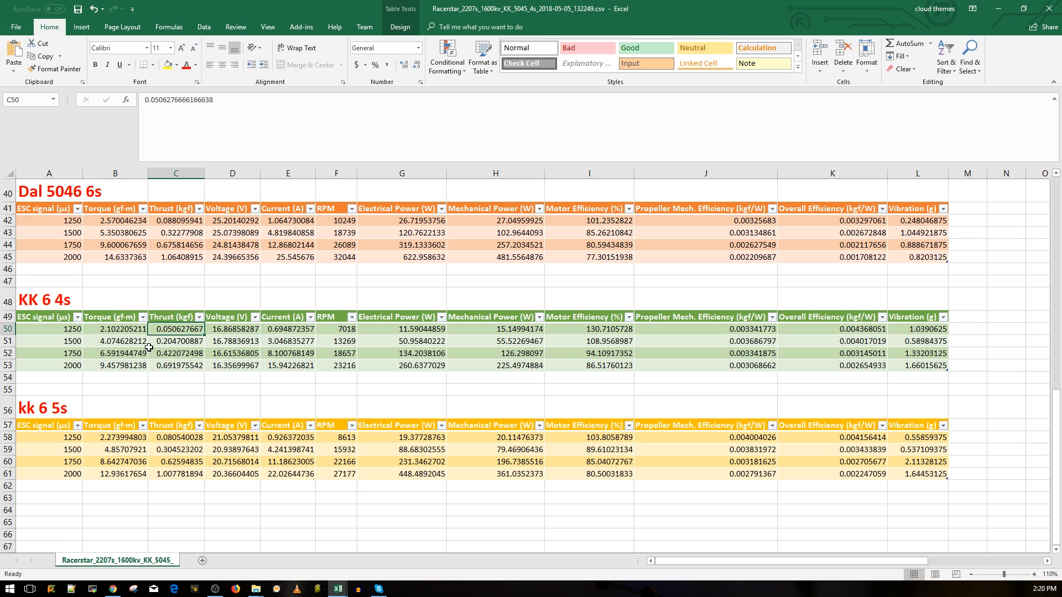
# Step: Check the KK 6 4s top-speed thrust and current, then move down to the kk 6 5s table
pyautogui.click(176, 366)
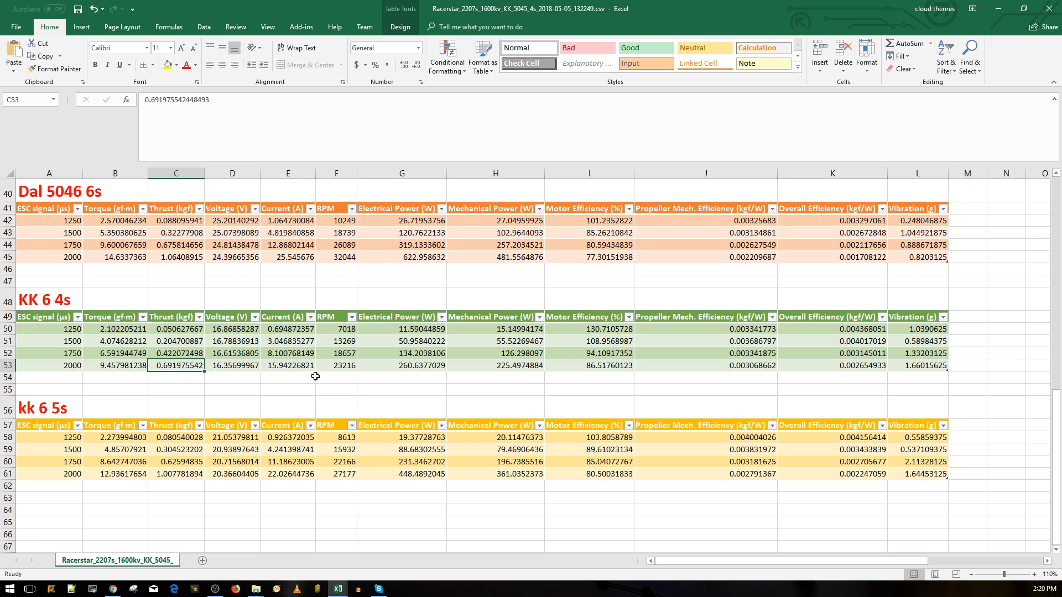
pyautogui.click(288, 365)
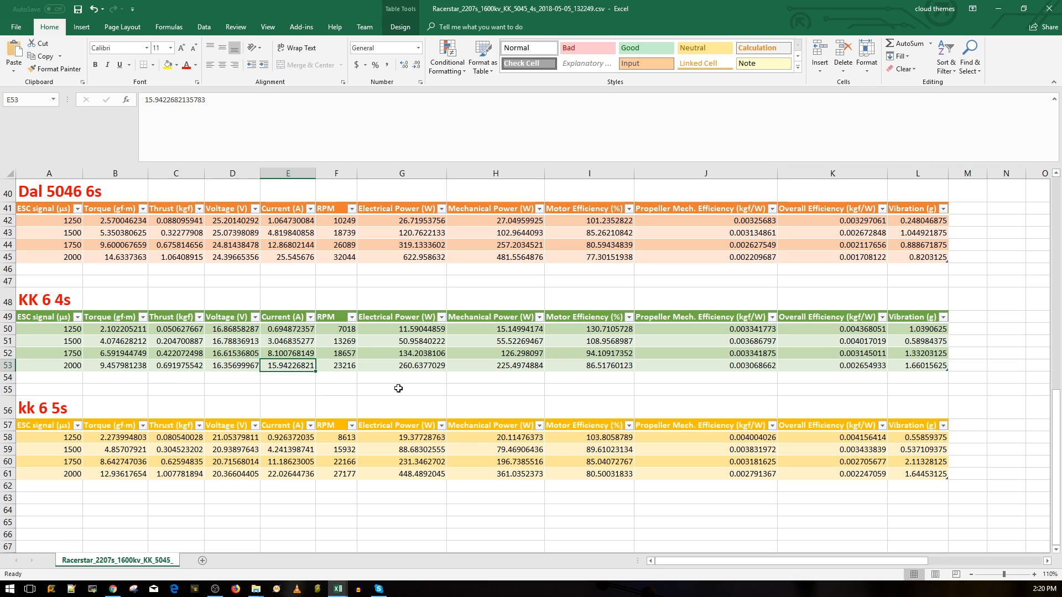
pyautogui.moveTo(462, 405)
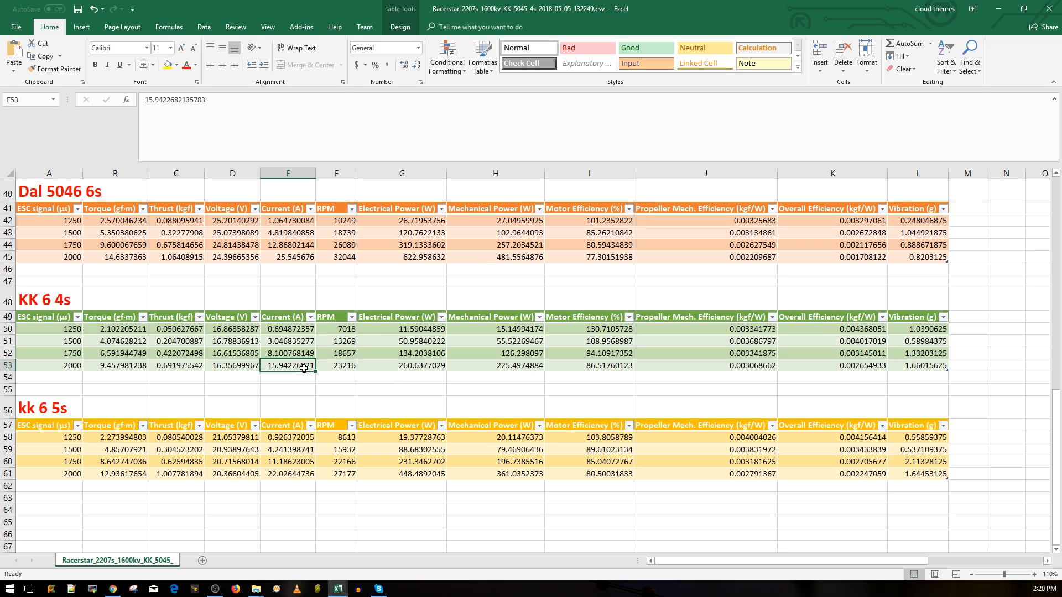
pyautogui.scroll(-3)
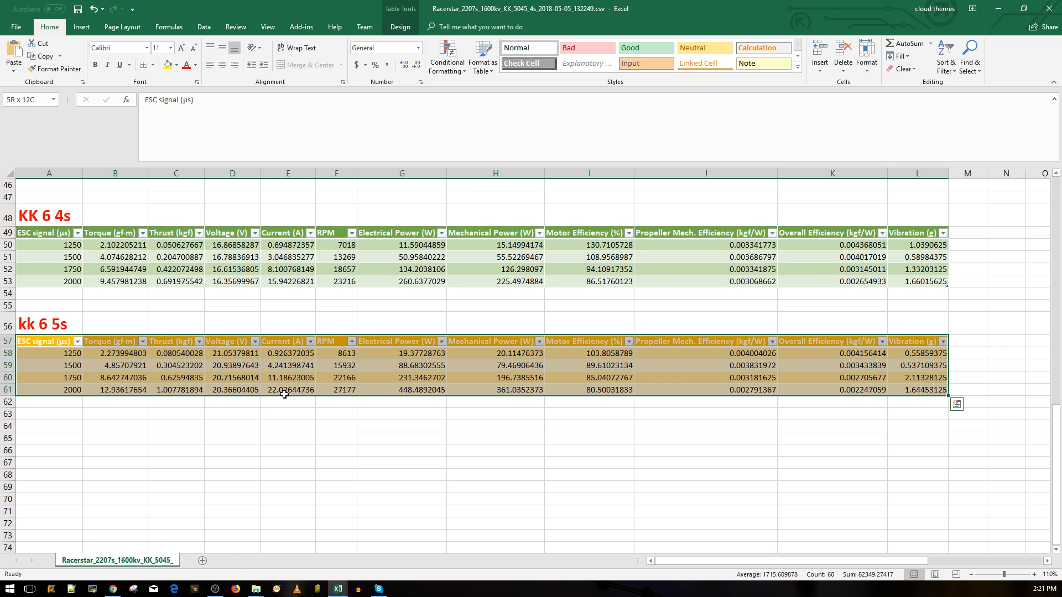
pyautogui.click(288, 389)
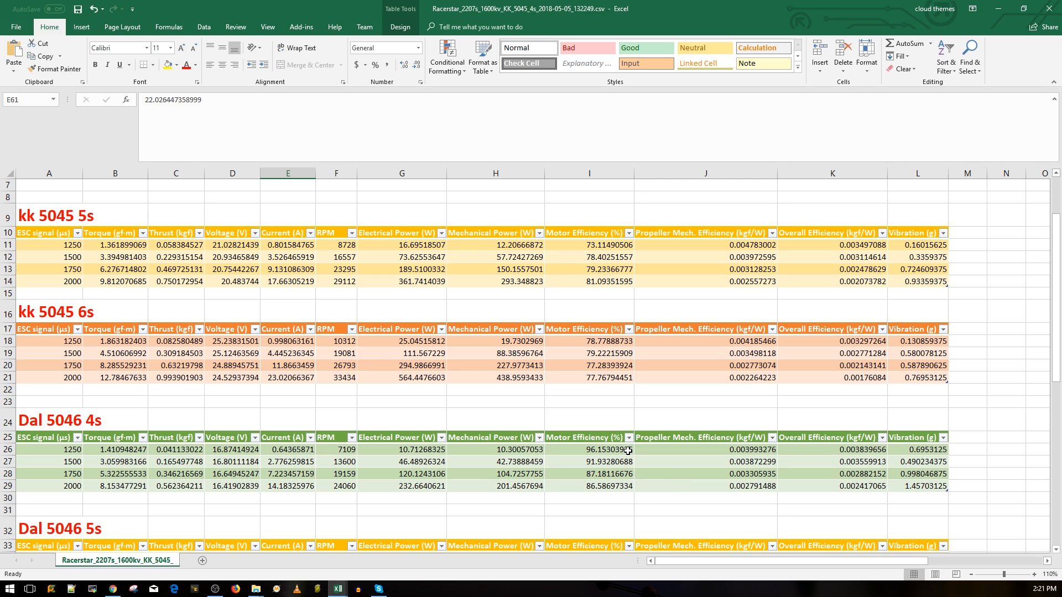
pyautogui.scroll(-3)
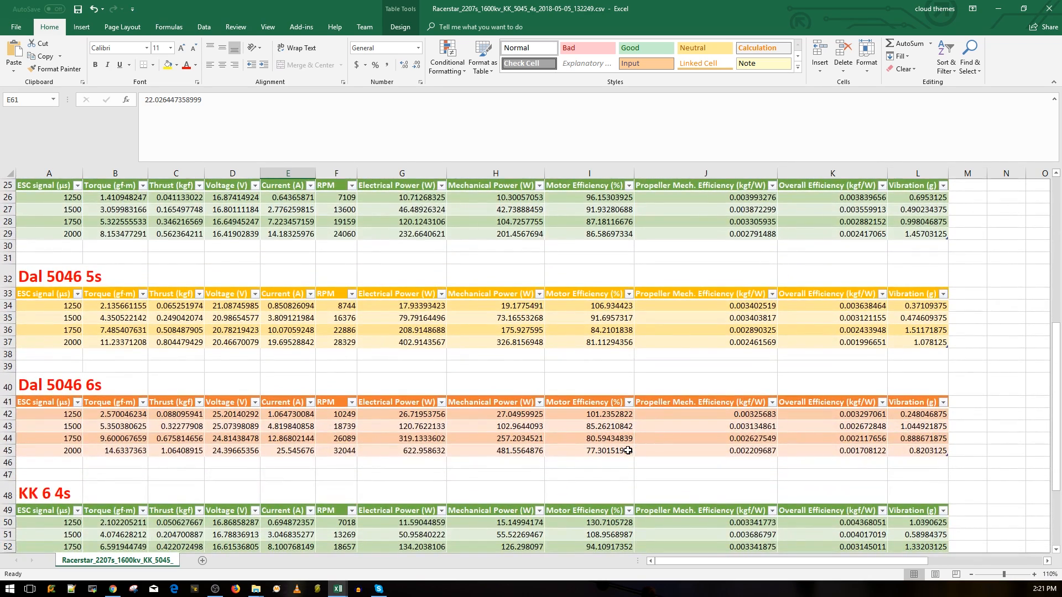
pyautogui.scroll(-3)
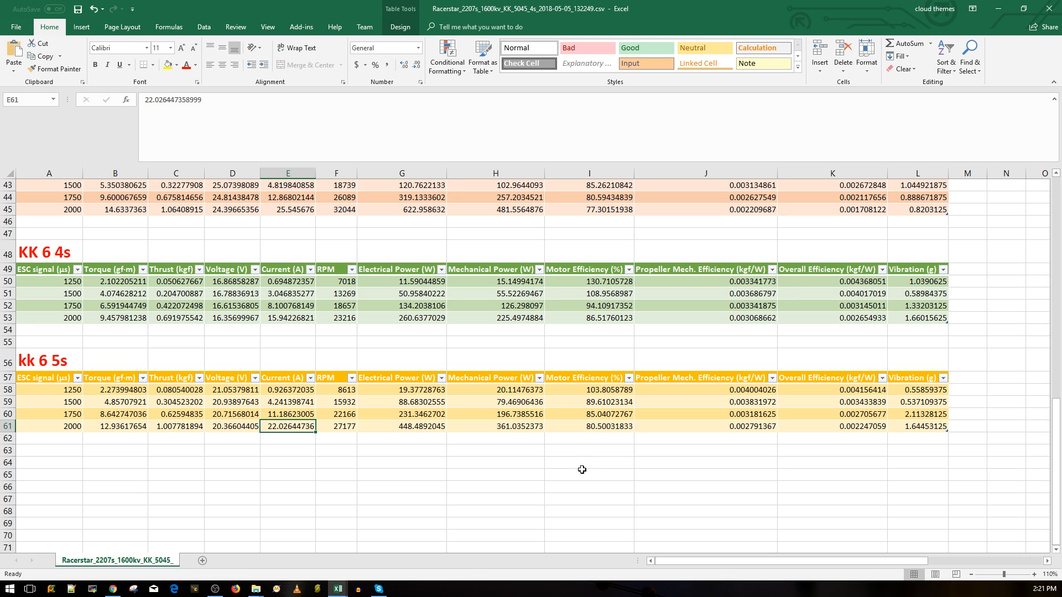
pyautogui.moveTo(580, 481)
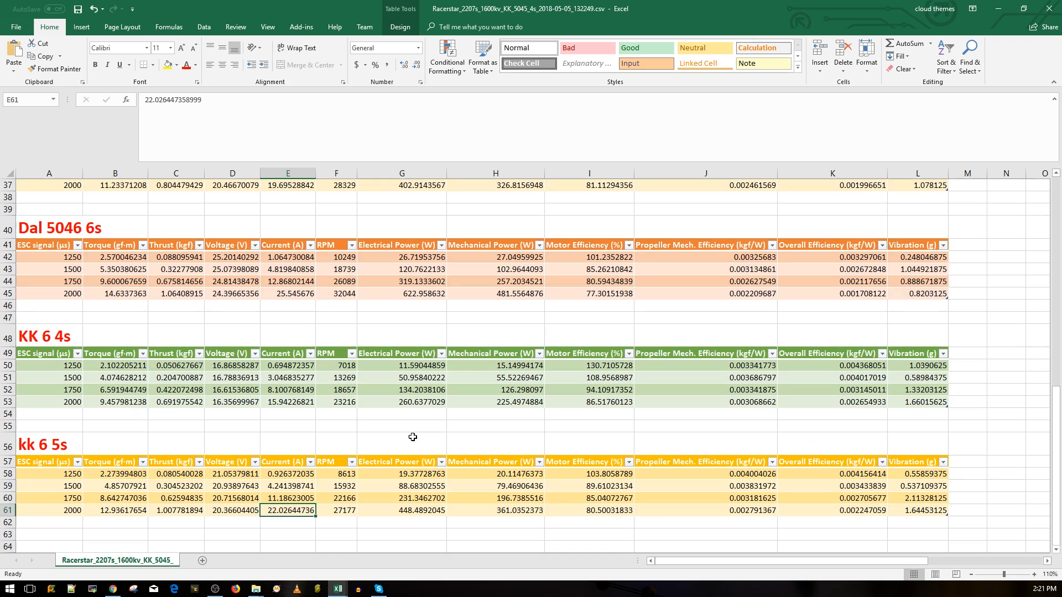
pyautogui.moveTo(416, 433)
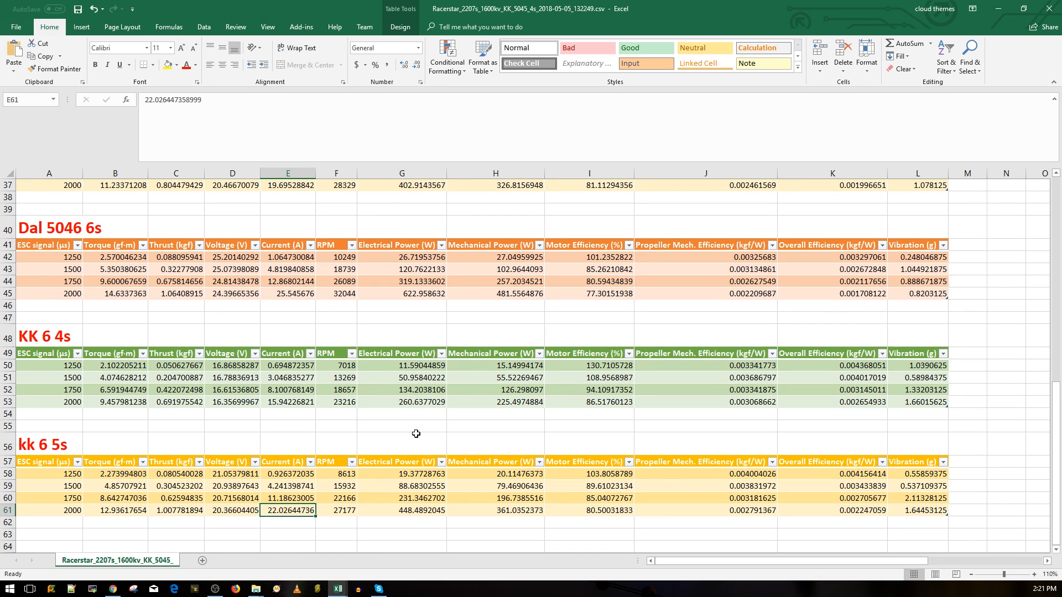
pyautogui.scroll(-3)
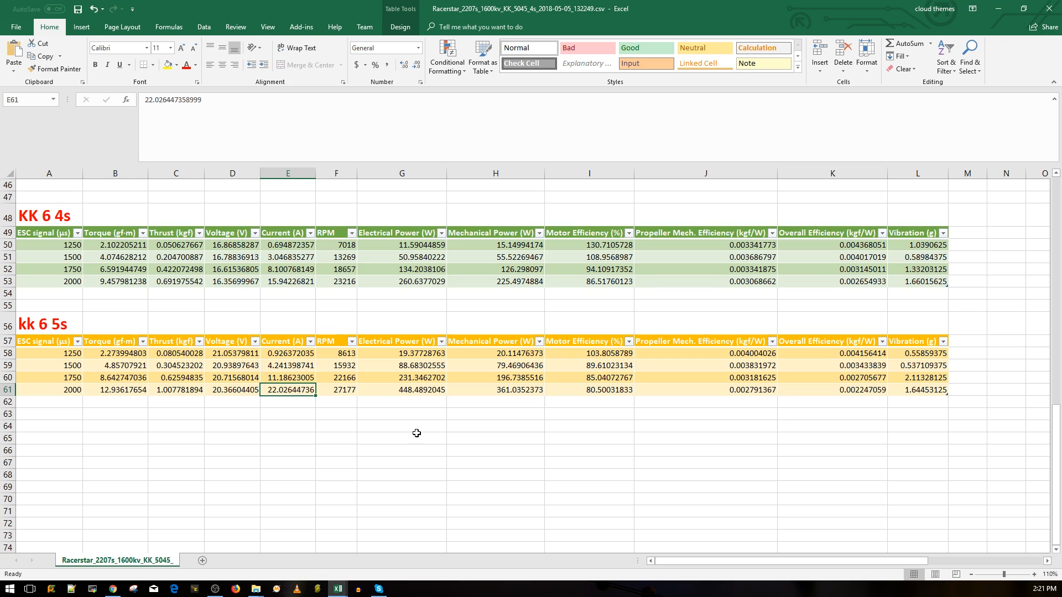
pyautogui.moveTo(419, 430)
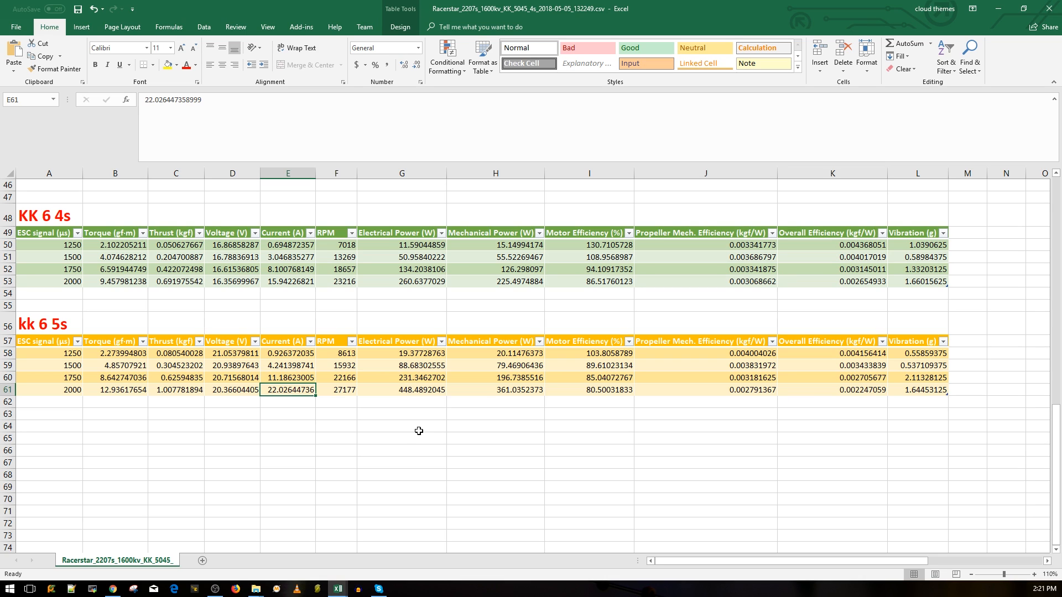
pyautogui.click(336, 389)
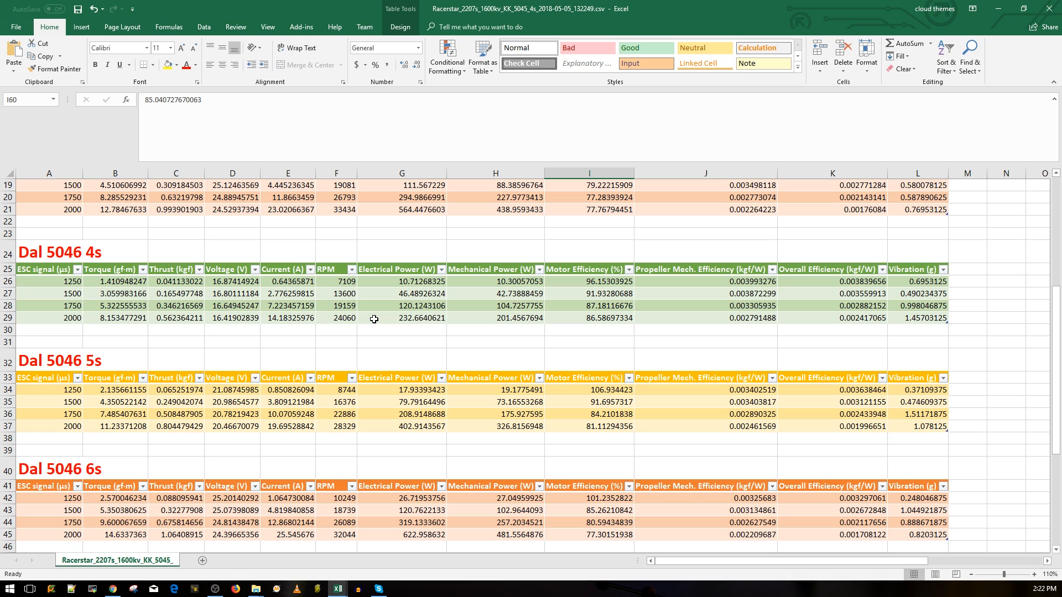
pyautogui.moveTo(374, 319)
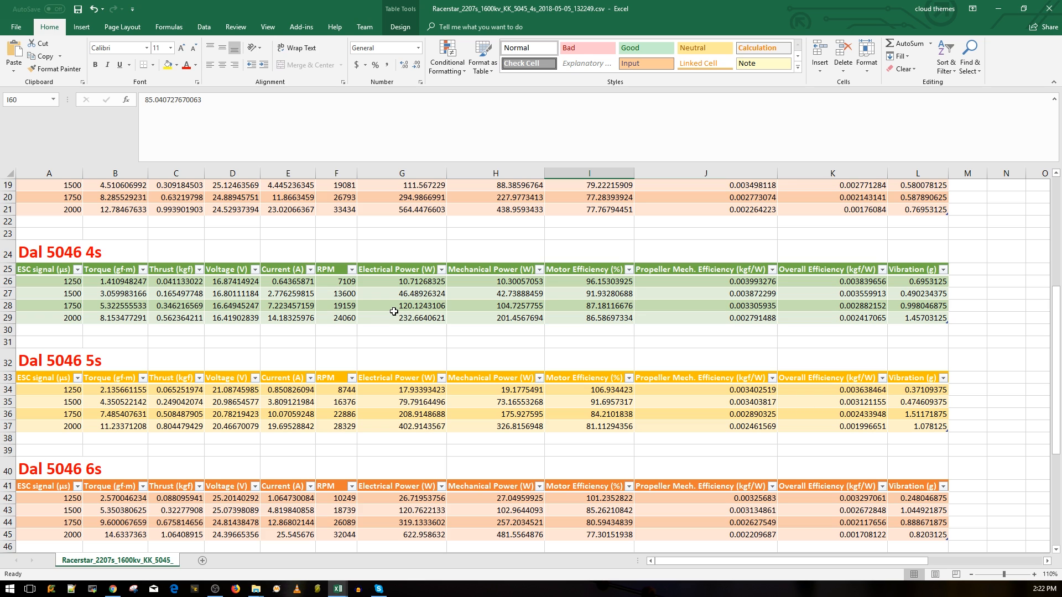
pyautogui.scroll(3)
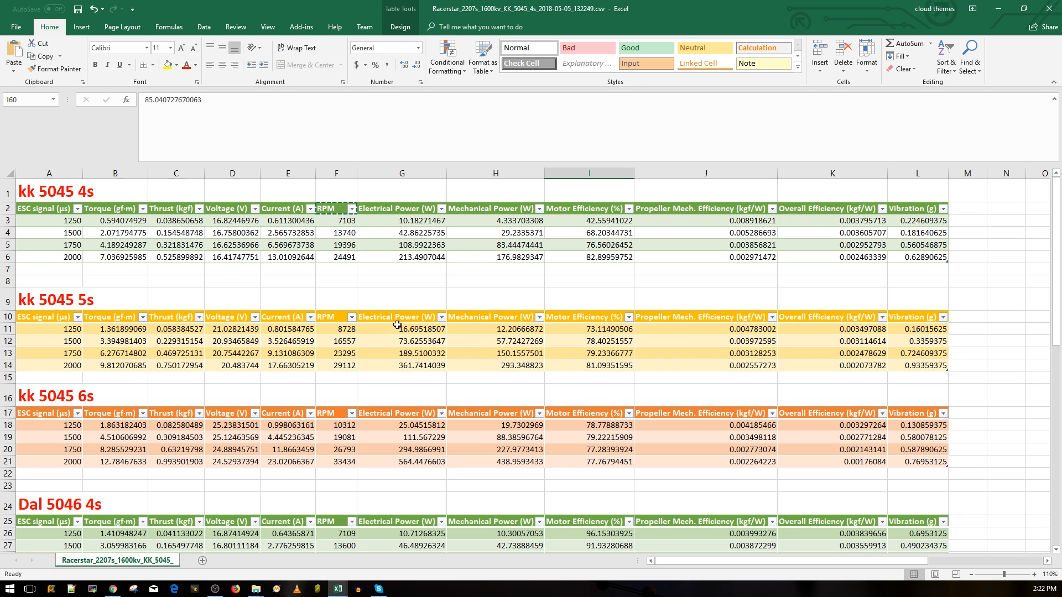
pyautogui.scroll(-3)
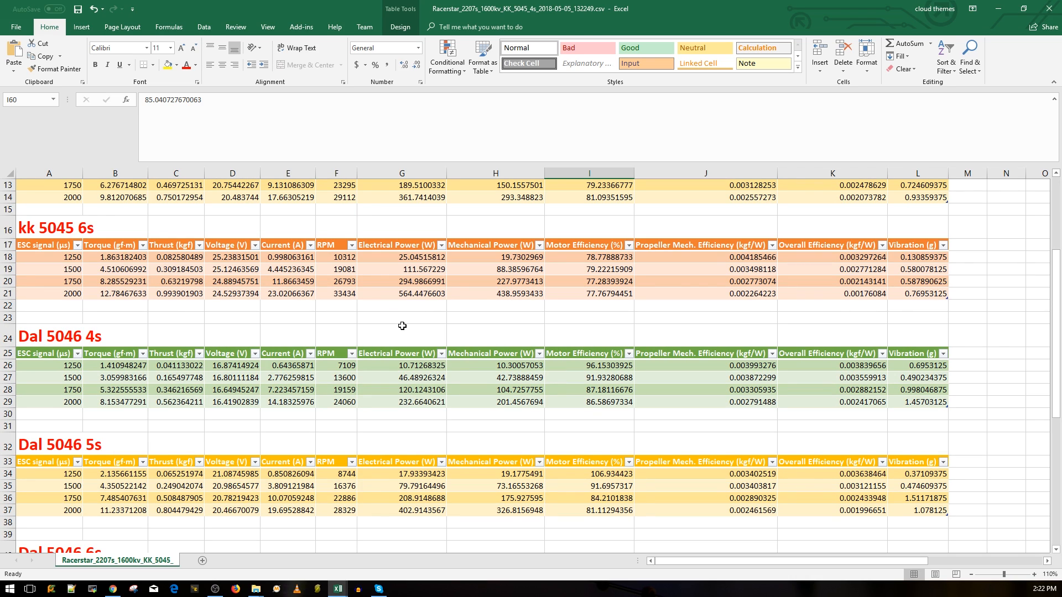
pyautogui.scroll(-3)
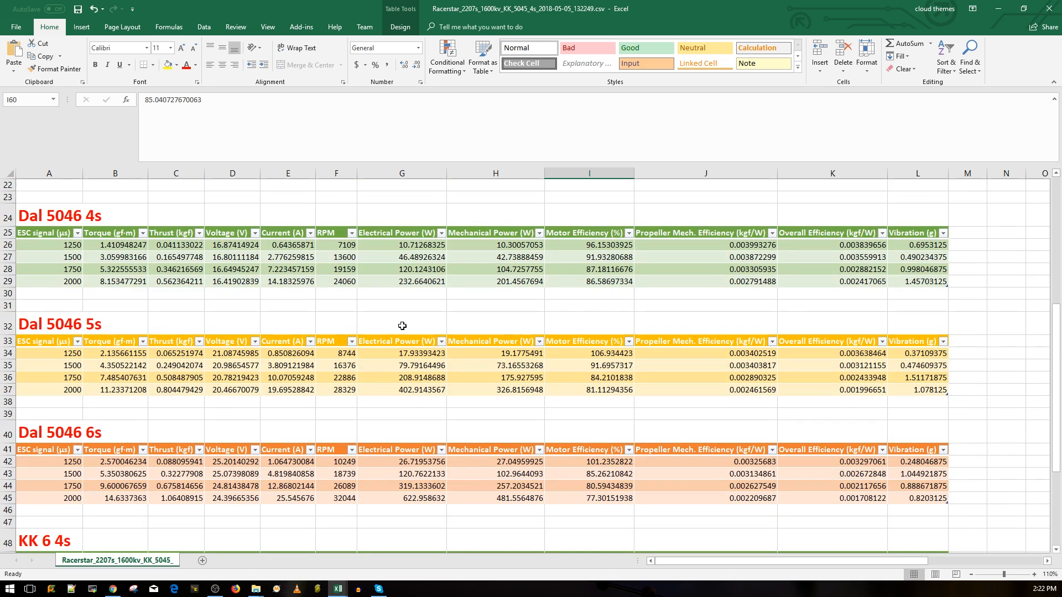
pyautogui.moveTo(418, 328)
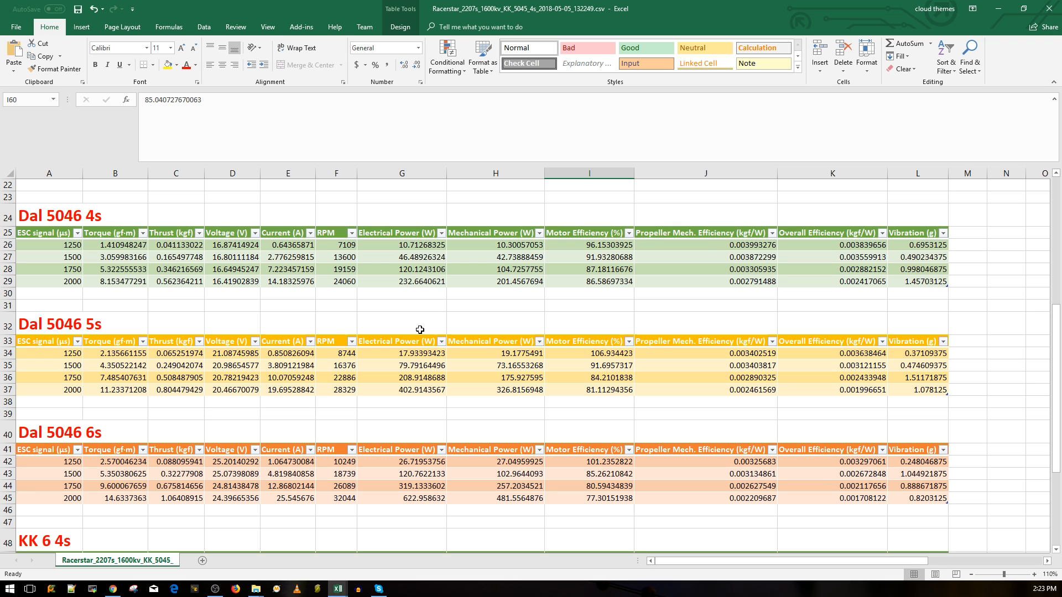
pyautogui.scroll(-3)
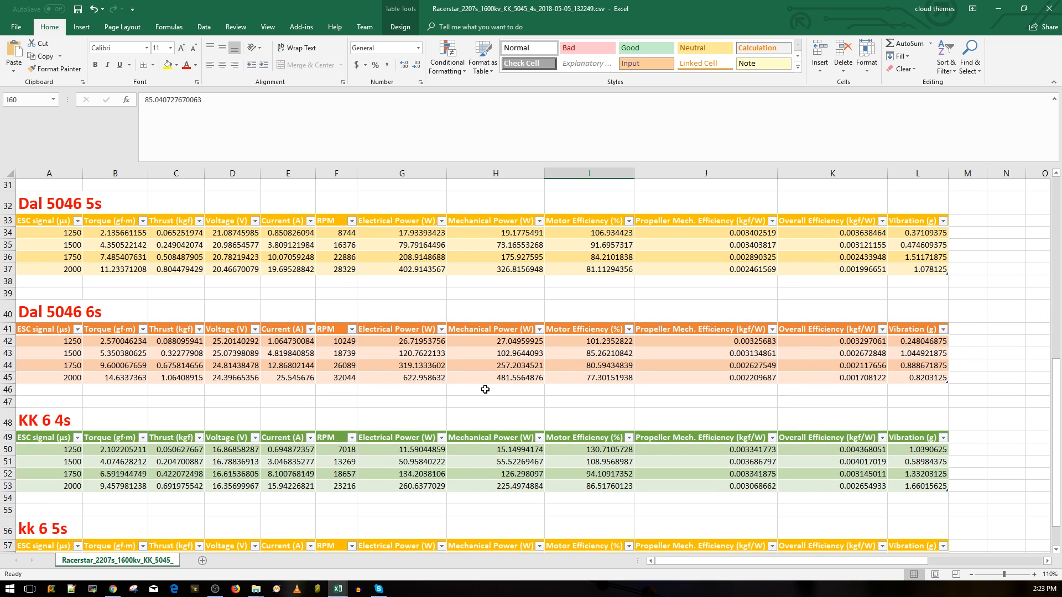
pyautogui.scroll(-3)
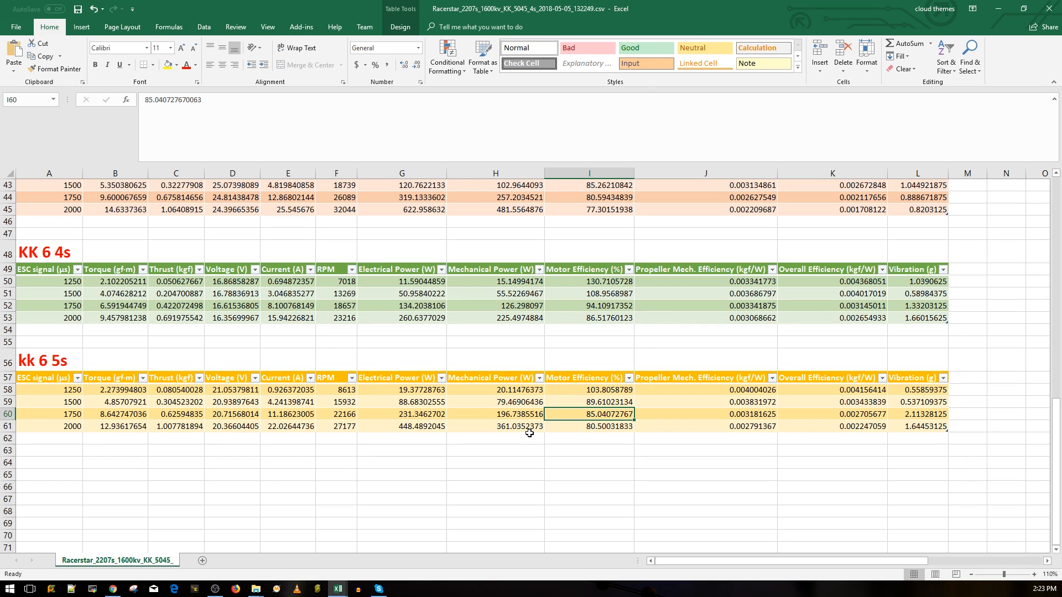
pyautogui.scroll(-3)
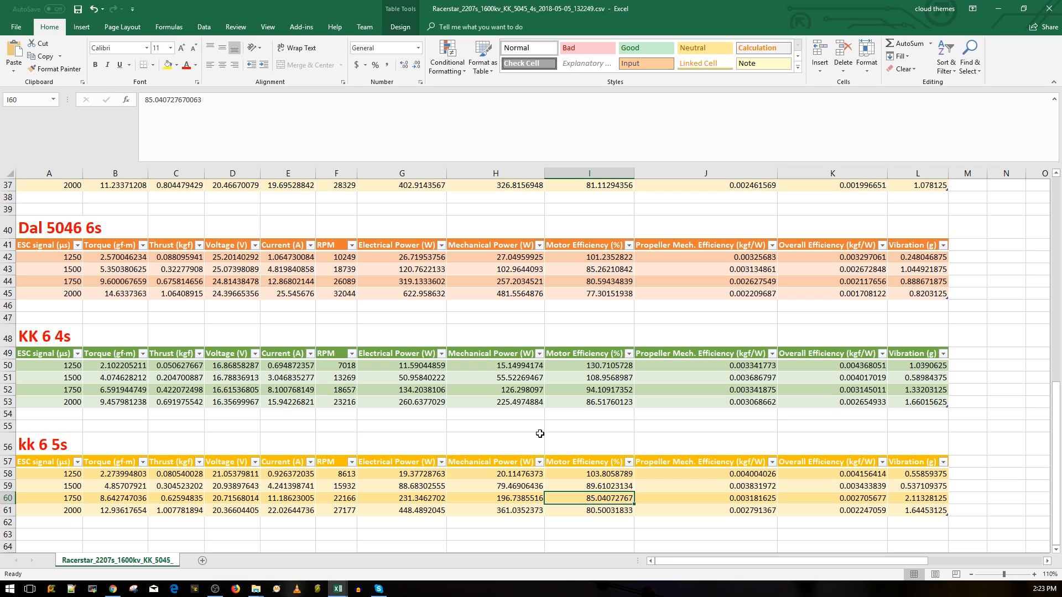
pyautogui.moveTo(544, 422)
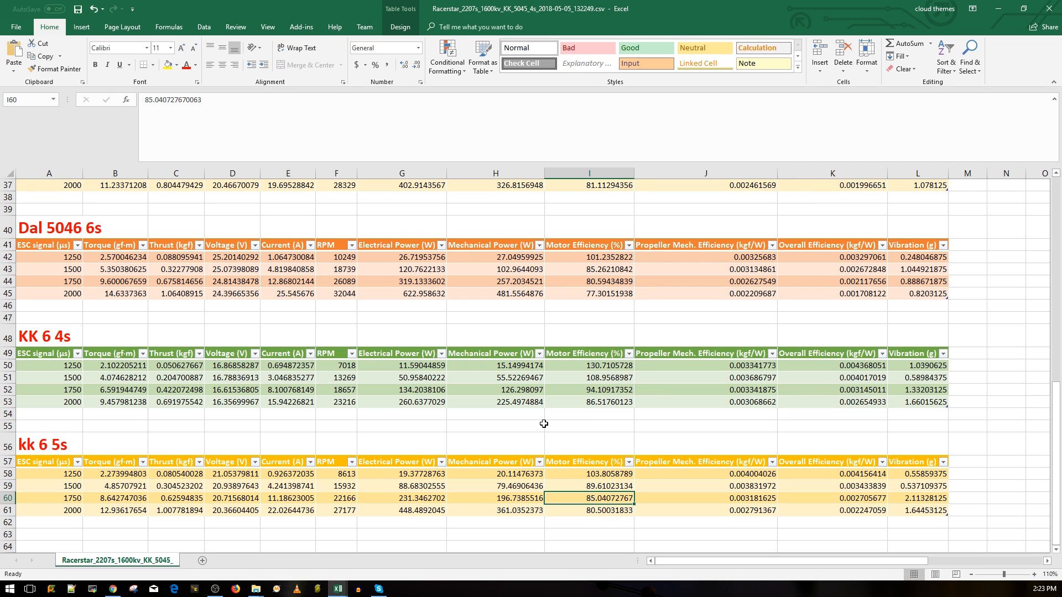
pyautogui.moveTo(554, 434)
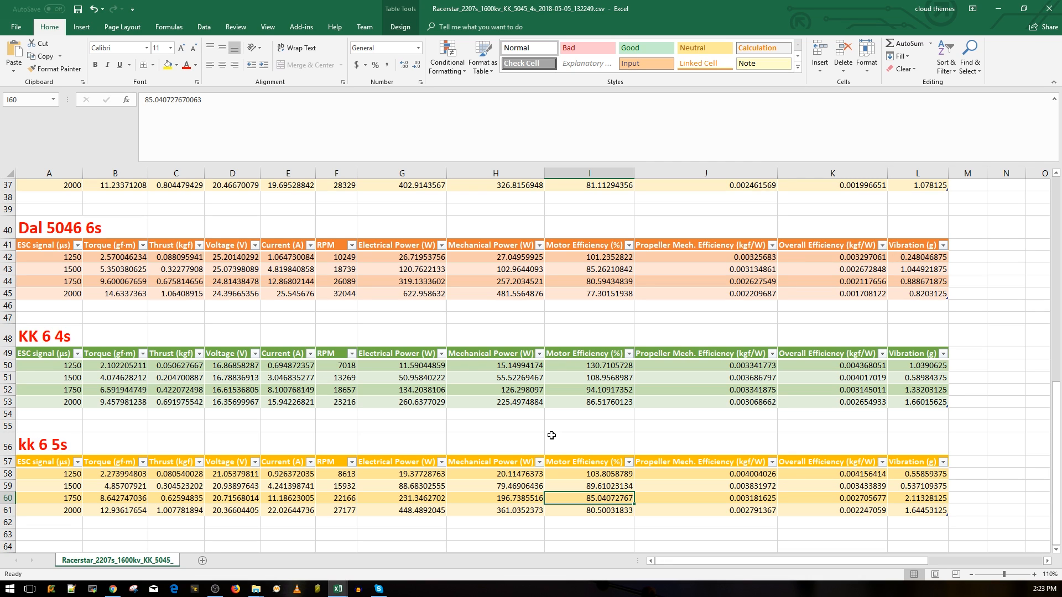
pyautogui.moveTo(544, 437)
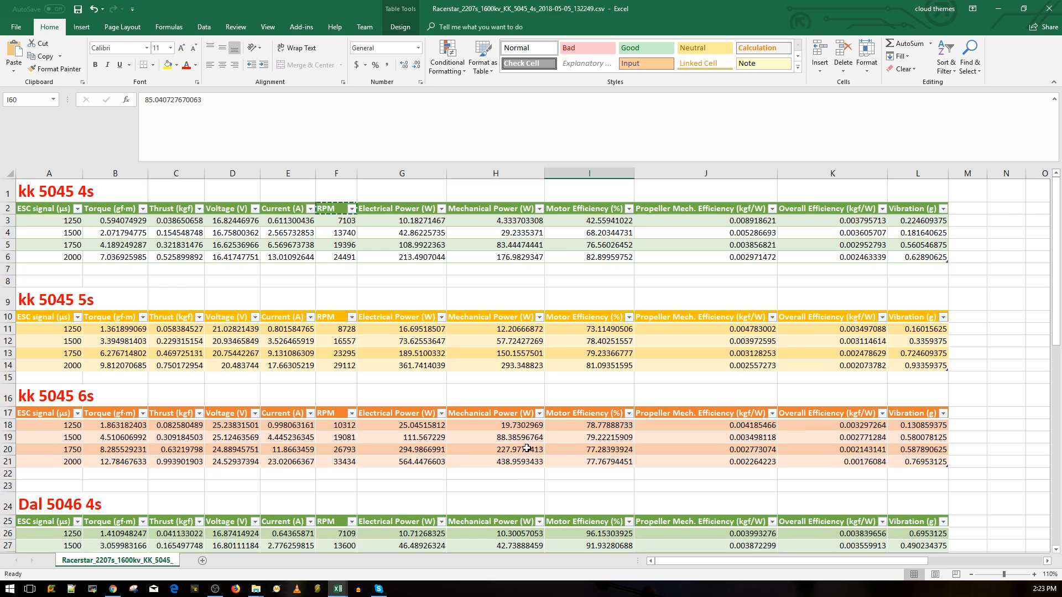
pyautogui.moveTo(534, 440)
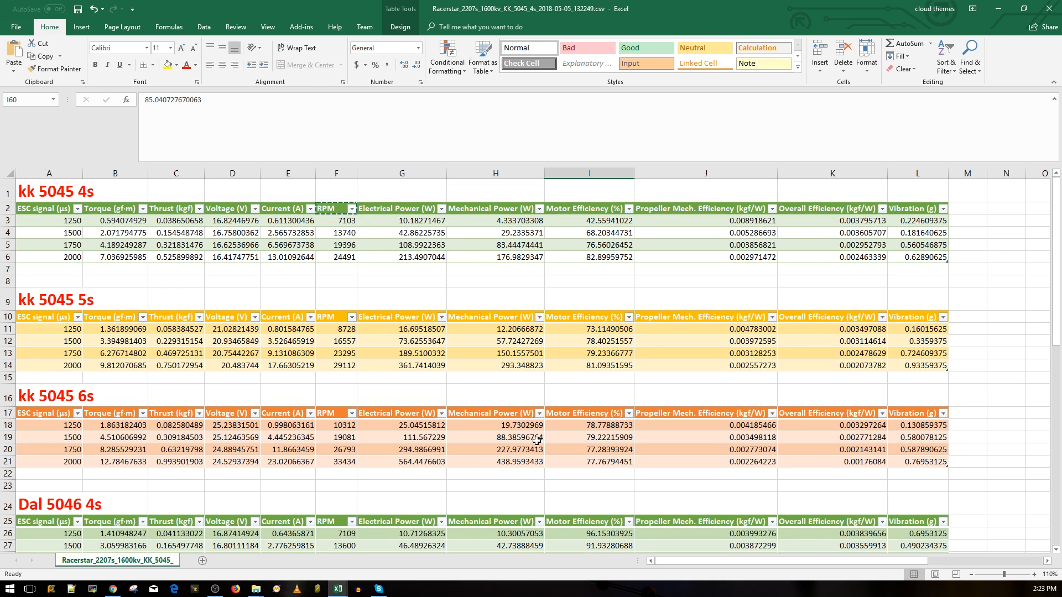
pyautogui.scroll(-3)
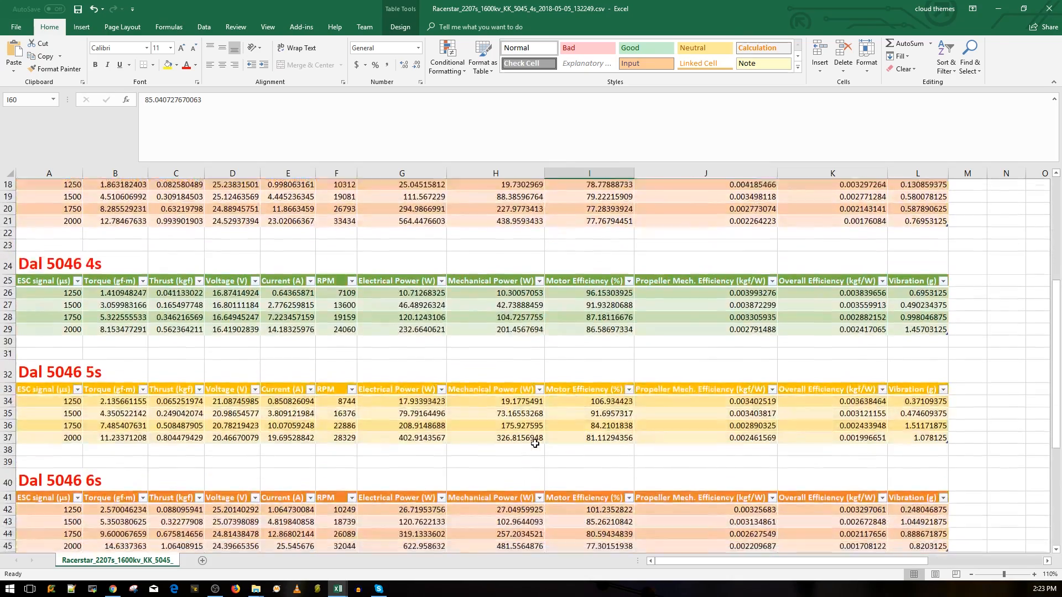
pyautogui.scroll(-3)
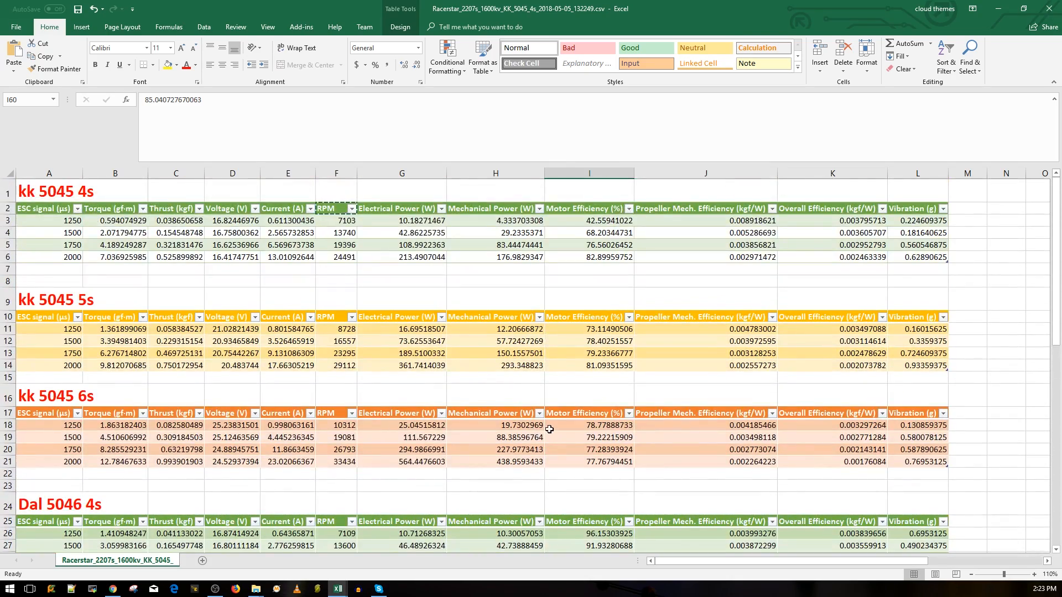
pyautogui.scroll(-3)
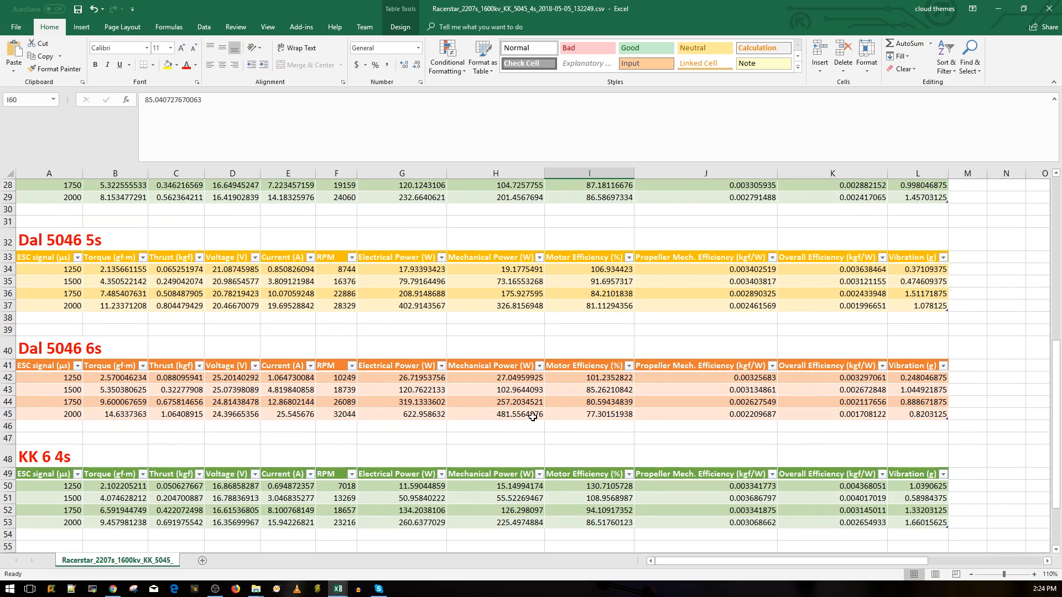